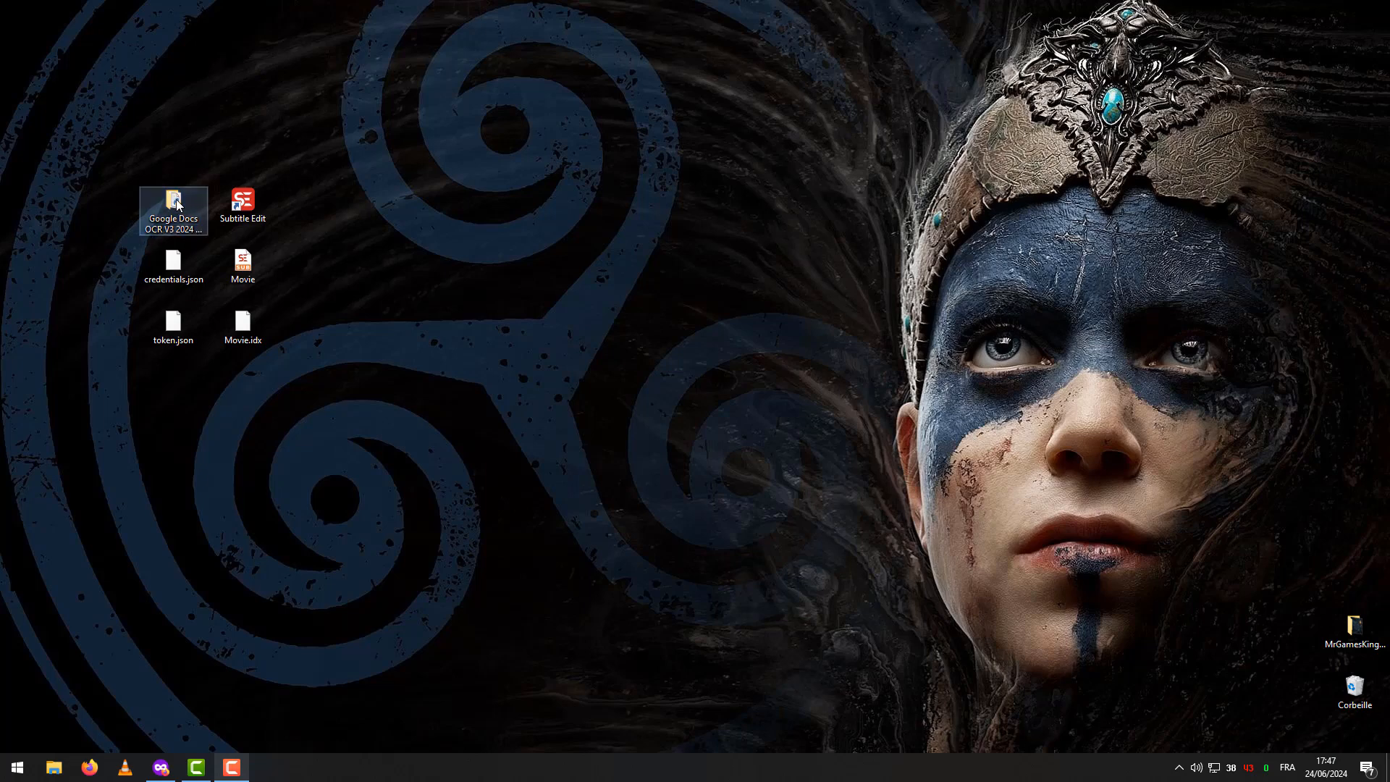
Step: Navigate into the Google Docs OCR V3 2024 project and its Support folder
{"action": "double_click", "coordinate": [174, 200]}
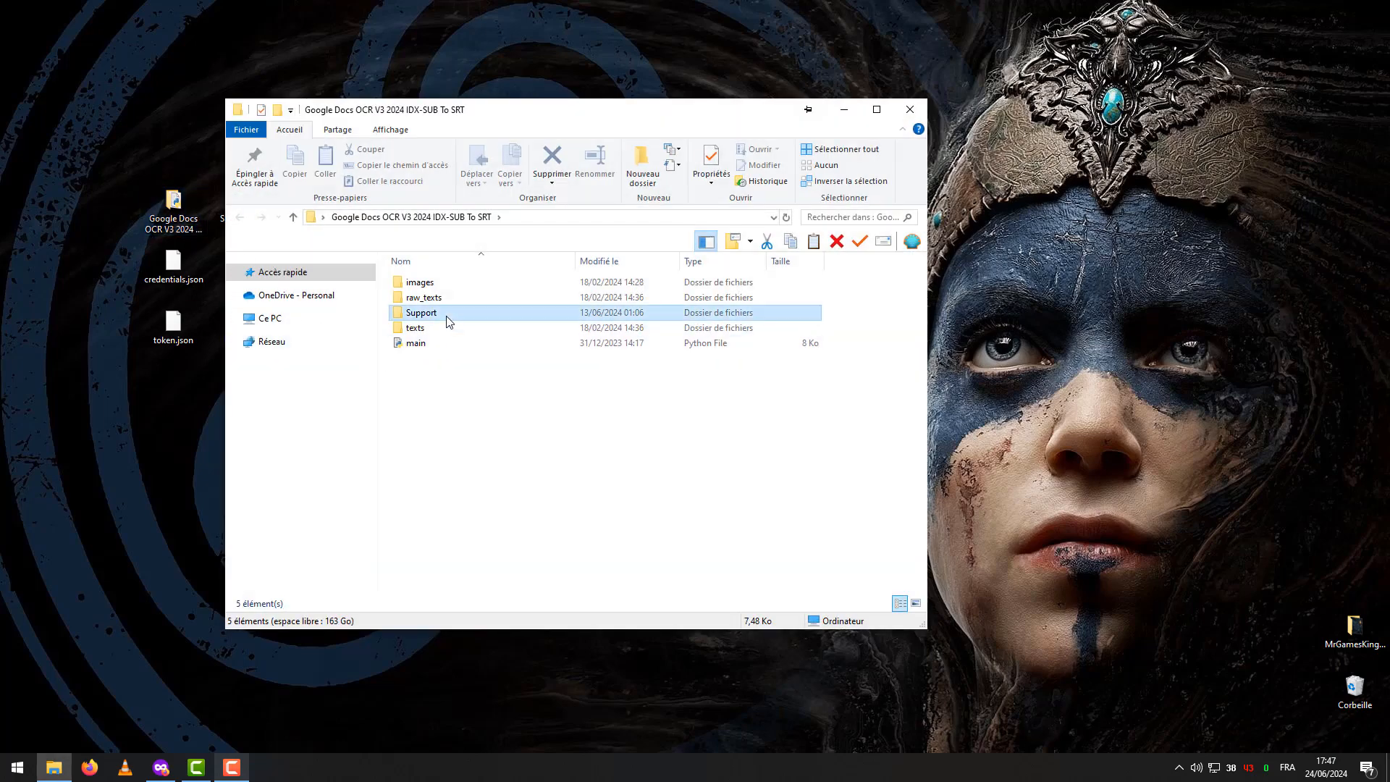
{"action": "double_click", "coordinate": [420, 313]}
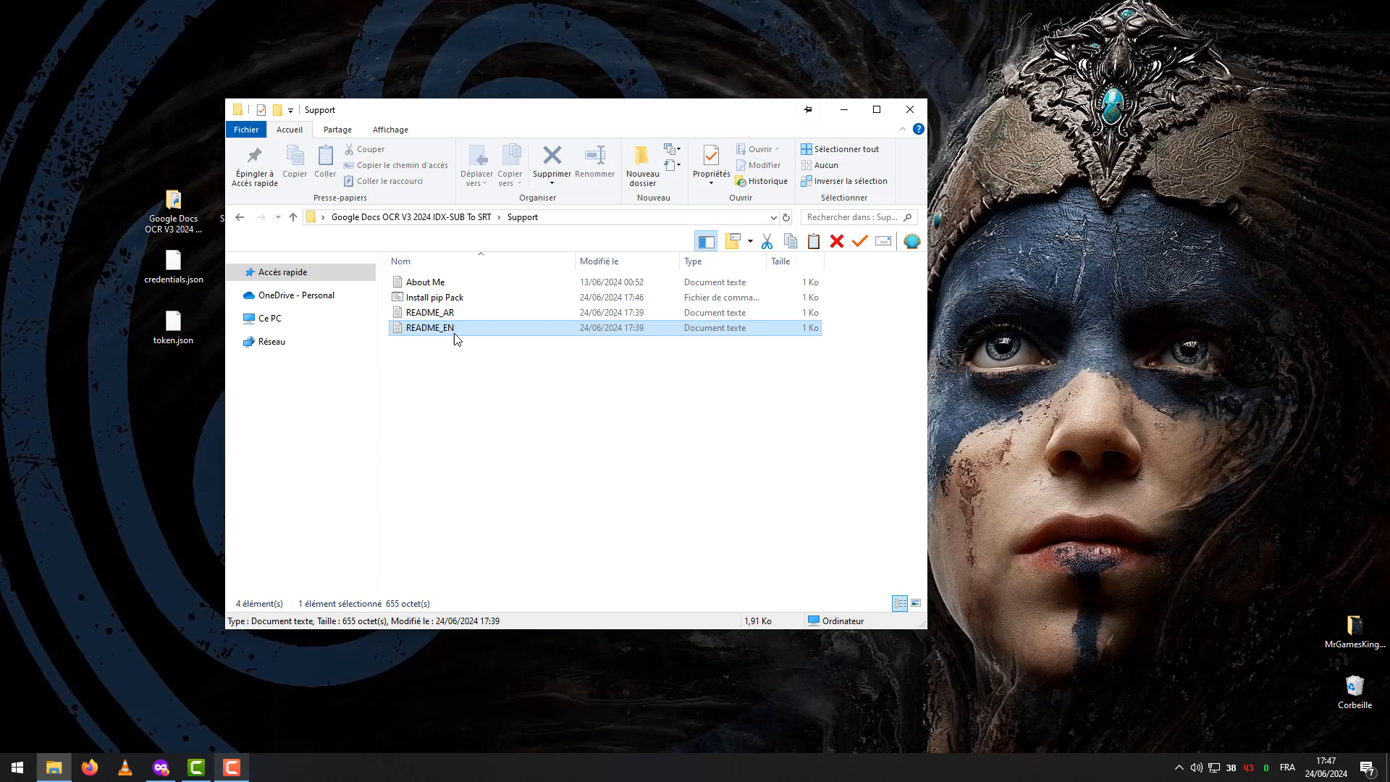
Step: View README_EN in Notepad, highlighting the program name, Python and its download link
{"action": "double_click", "coordinate": [429, 327]}
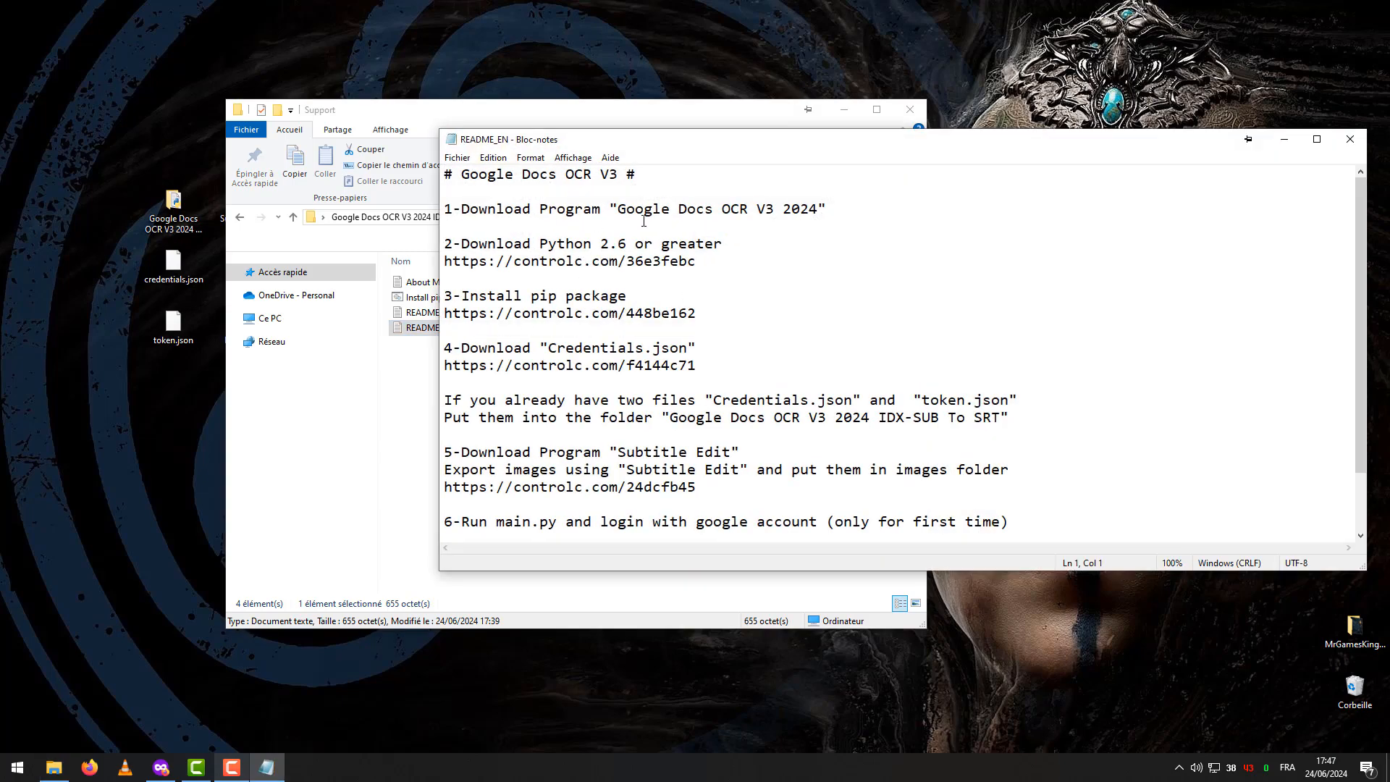
{"action": "left_click_drag", "start_coordinate": [618, 209], "coordinate": [823, 209]}
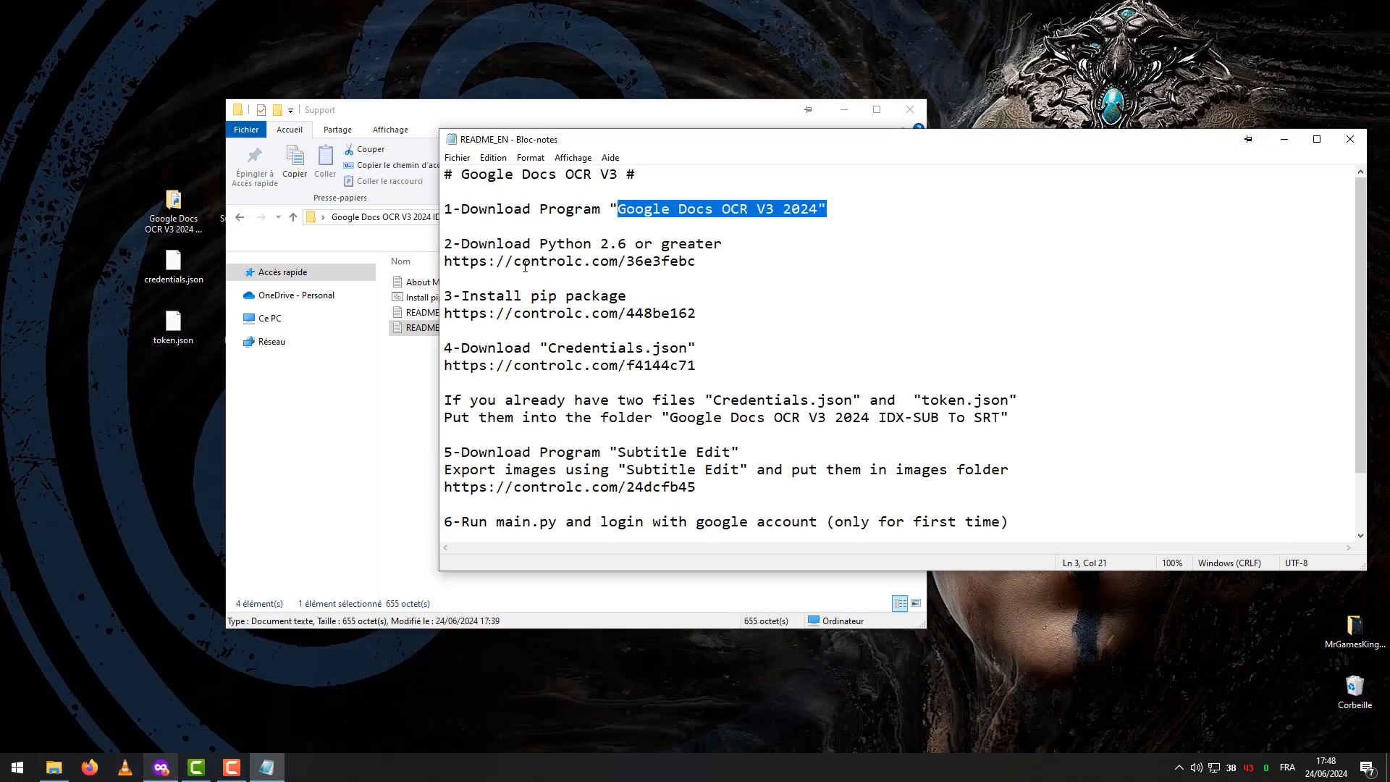
{"action": "double_click", "coordinate": [563, 243]}
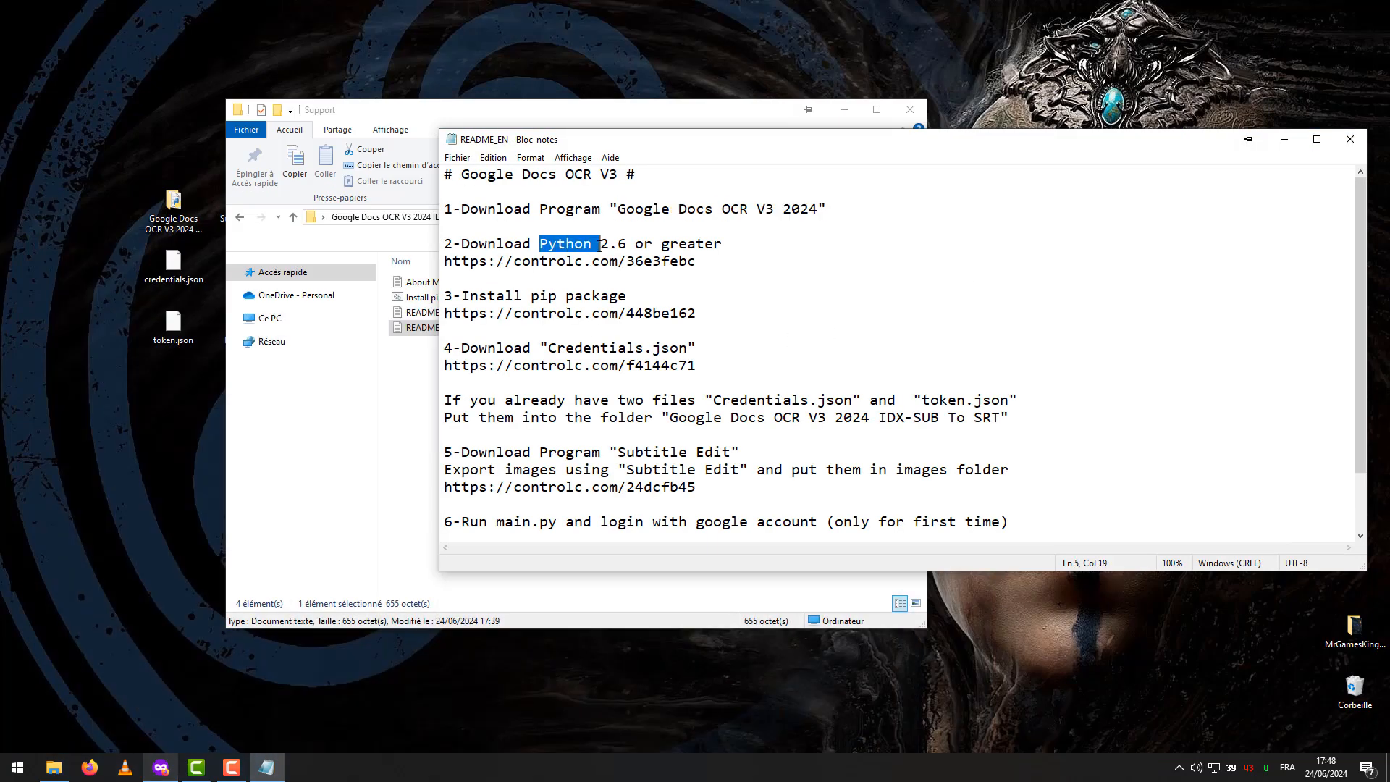
{"action": "left_click_drag", "start_coordinate": [578, 261], "coordinate": [696, 261]}
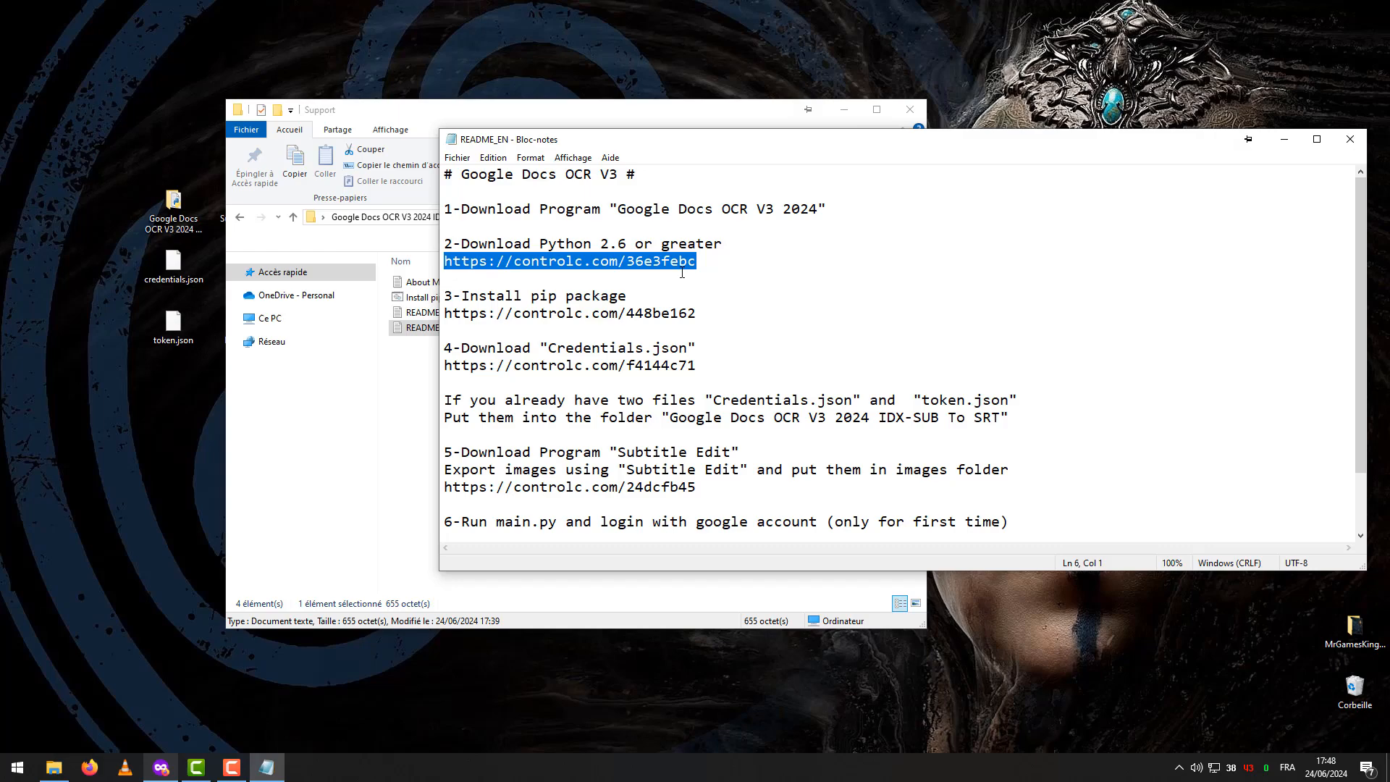
{"action": "mouse_move", "coordinate": [707, 313]}
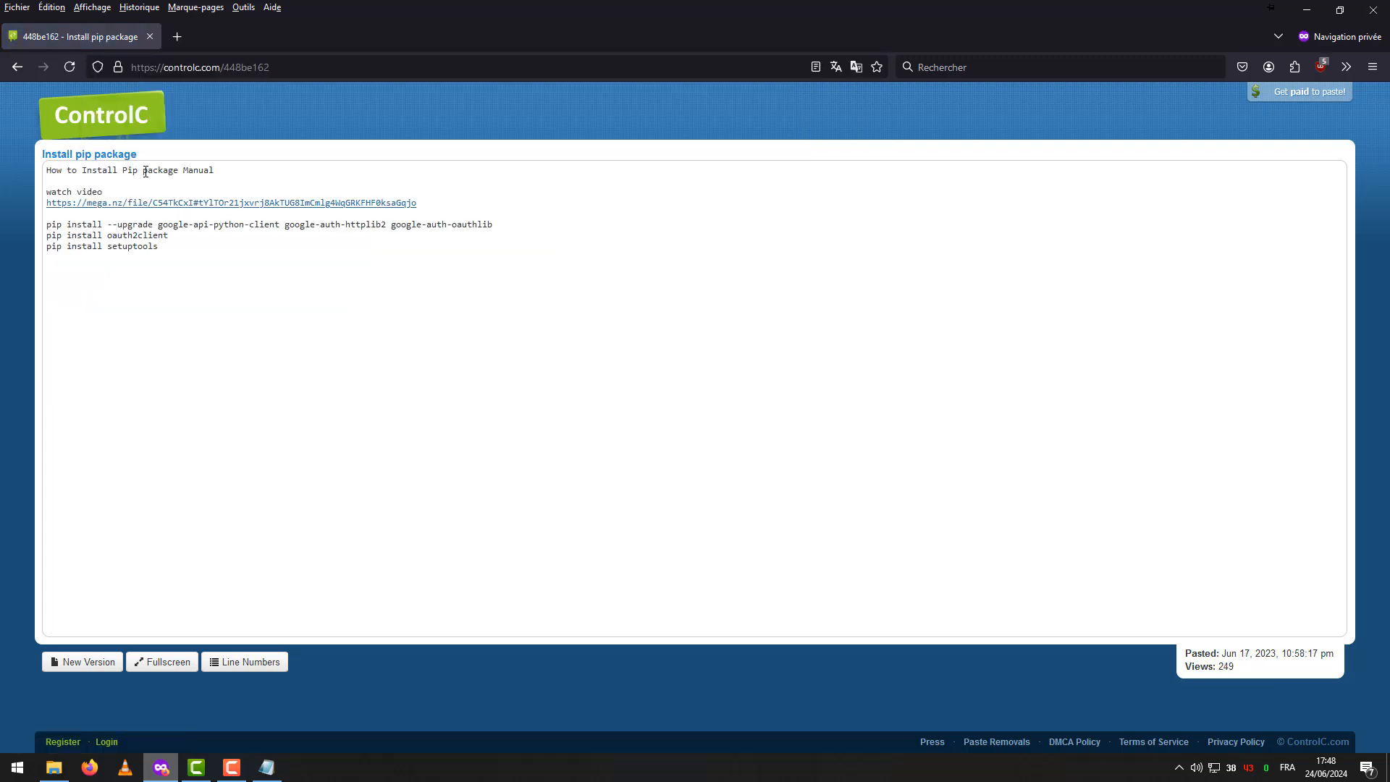
Step: View the controlc.com/448be162 paste with the pip install commands in Firefox
{"action": "double_click", "coordinate": [197, 169]}
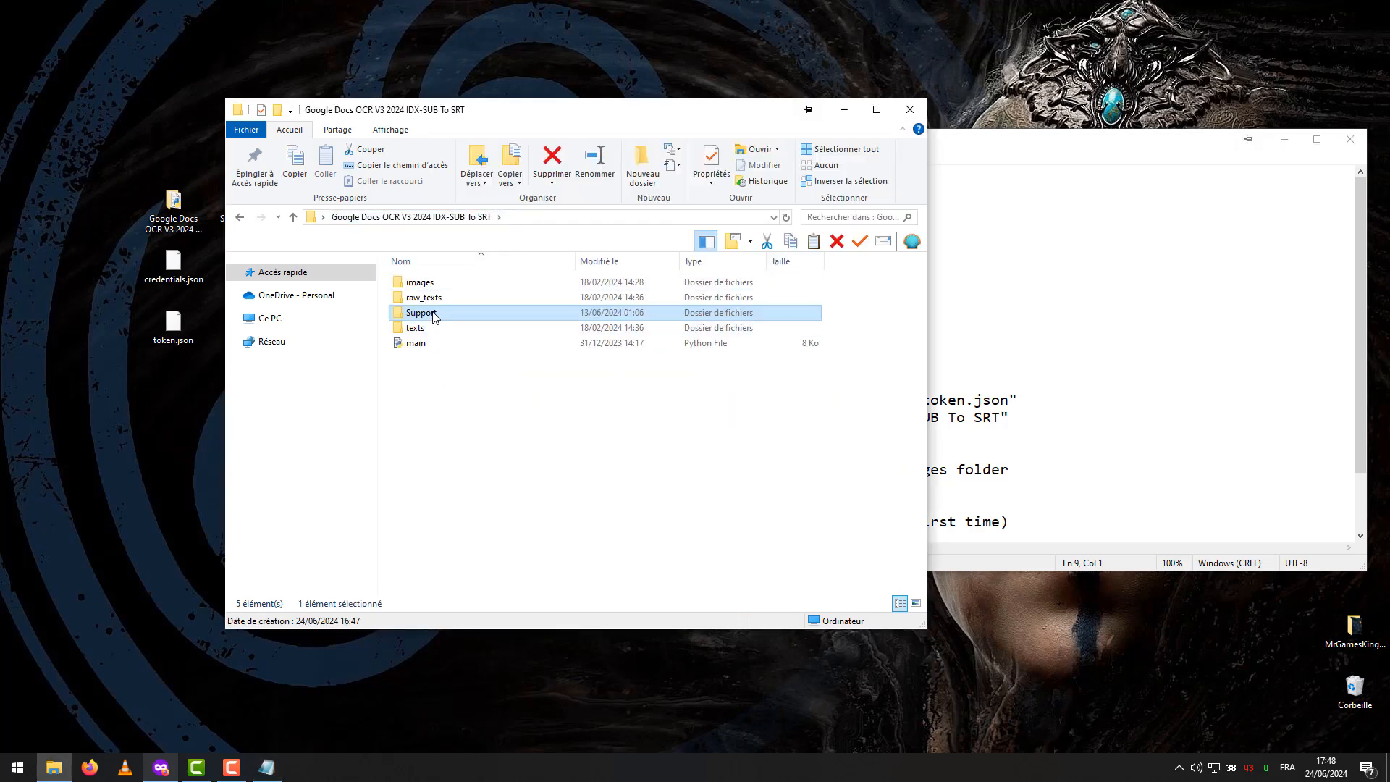
Step: Run Install pip Pack from Support to install google-api-python-client and oauth2client
{"action": "double_click", "coordinate": [422, 313]}
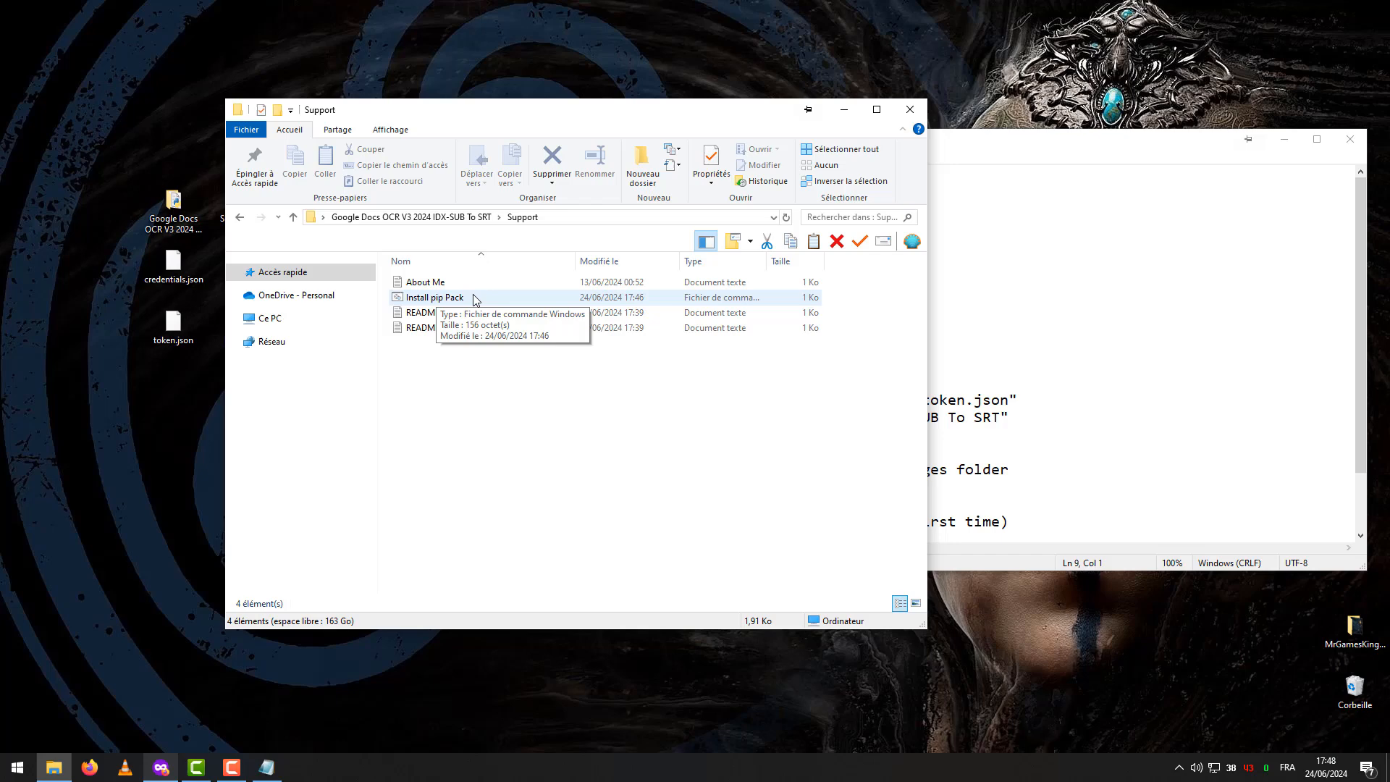
{"action": "double_click", "coordinate": [435, 297]}
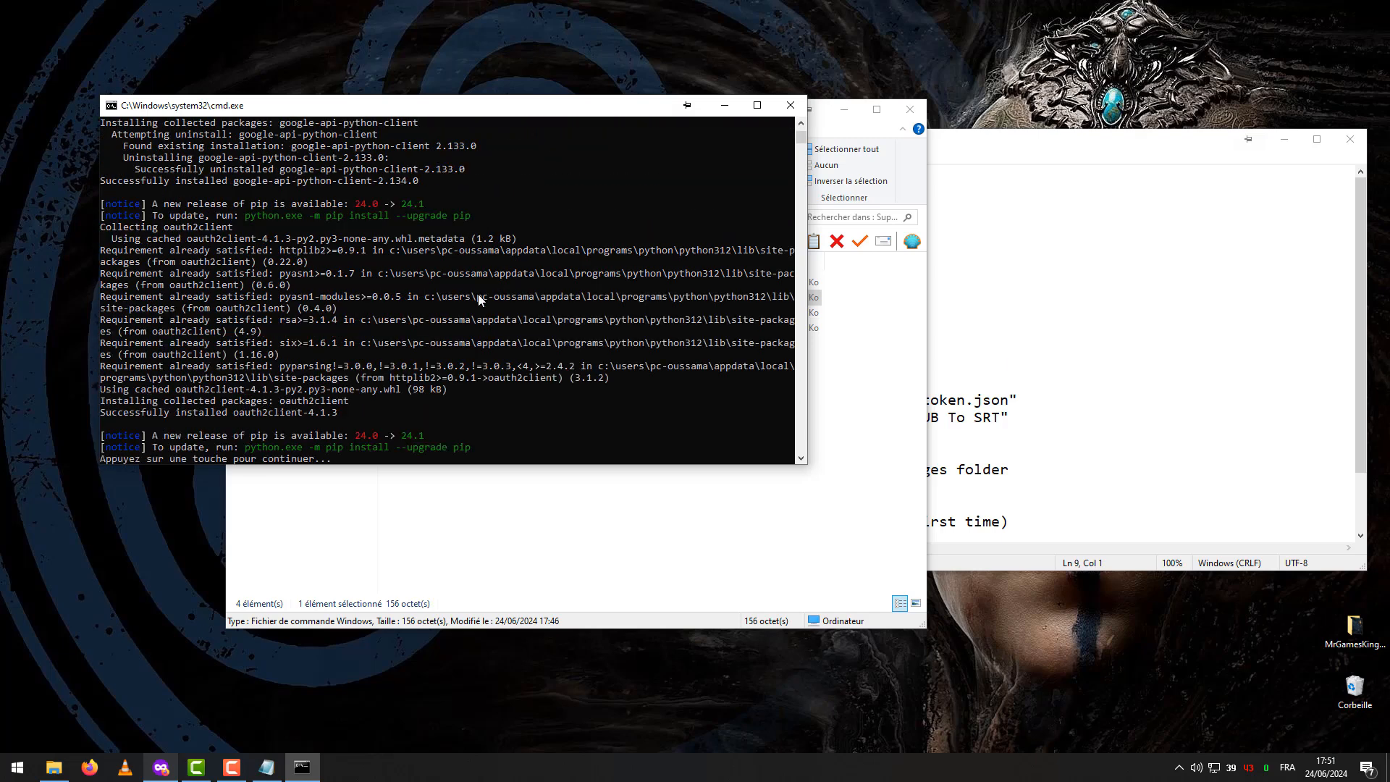
{"action": "mouse_move", "coordinate": [753, 168]}
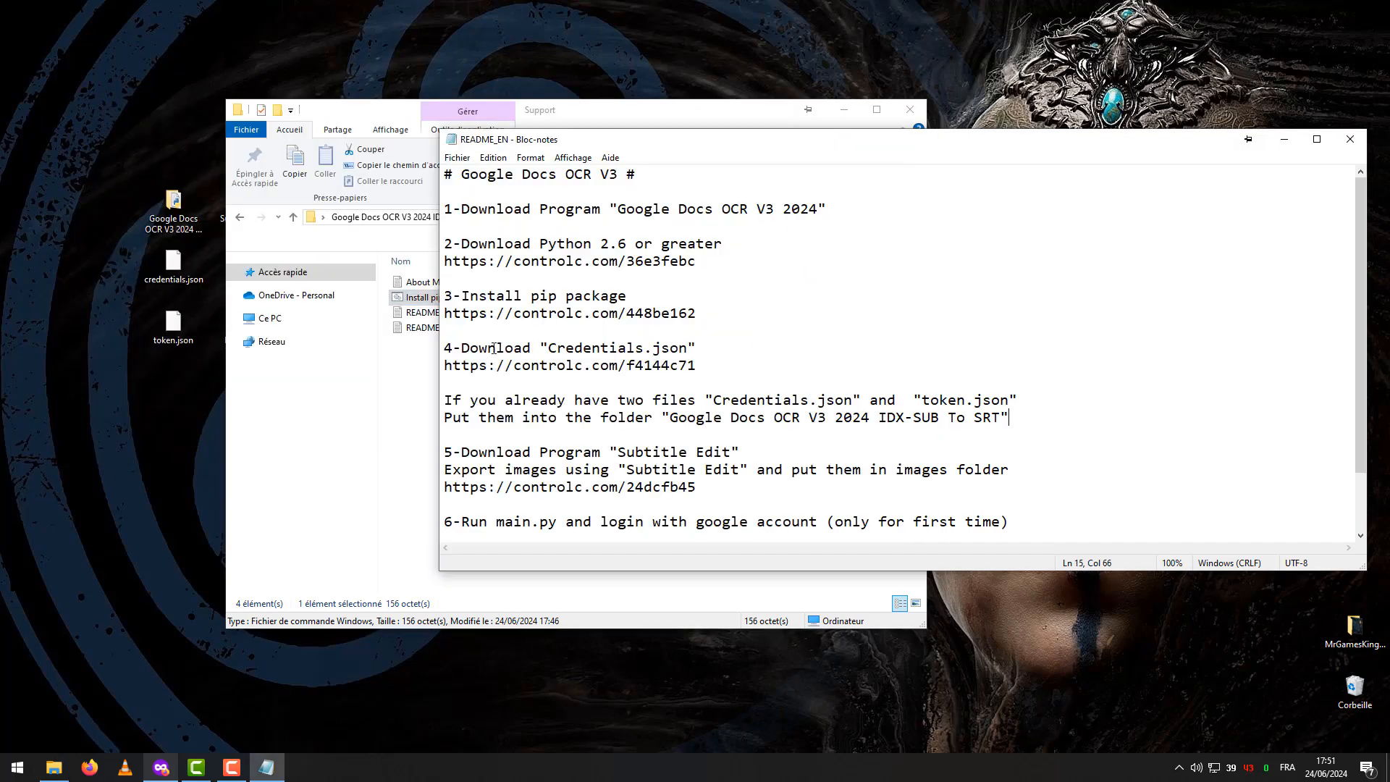
{"action": "double_click", "coordinate": [617, 347]}
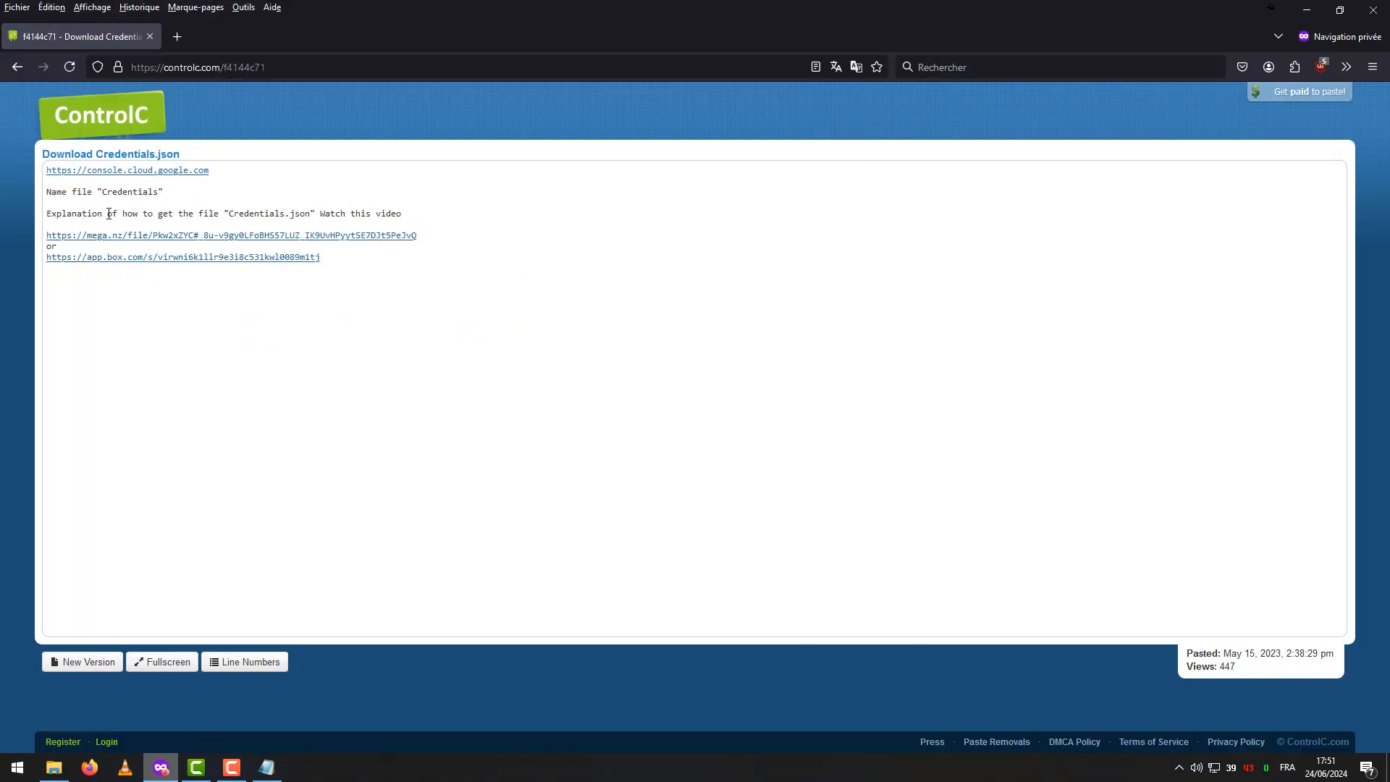
Step: View the controlc.com/f4144c71 Credentials.json download paste in Firefox
{"action": "double_click", "coordinate": [255, 212]}
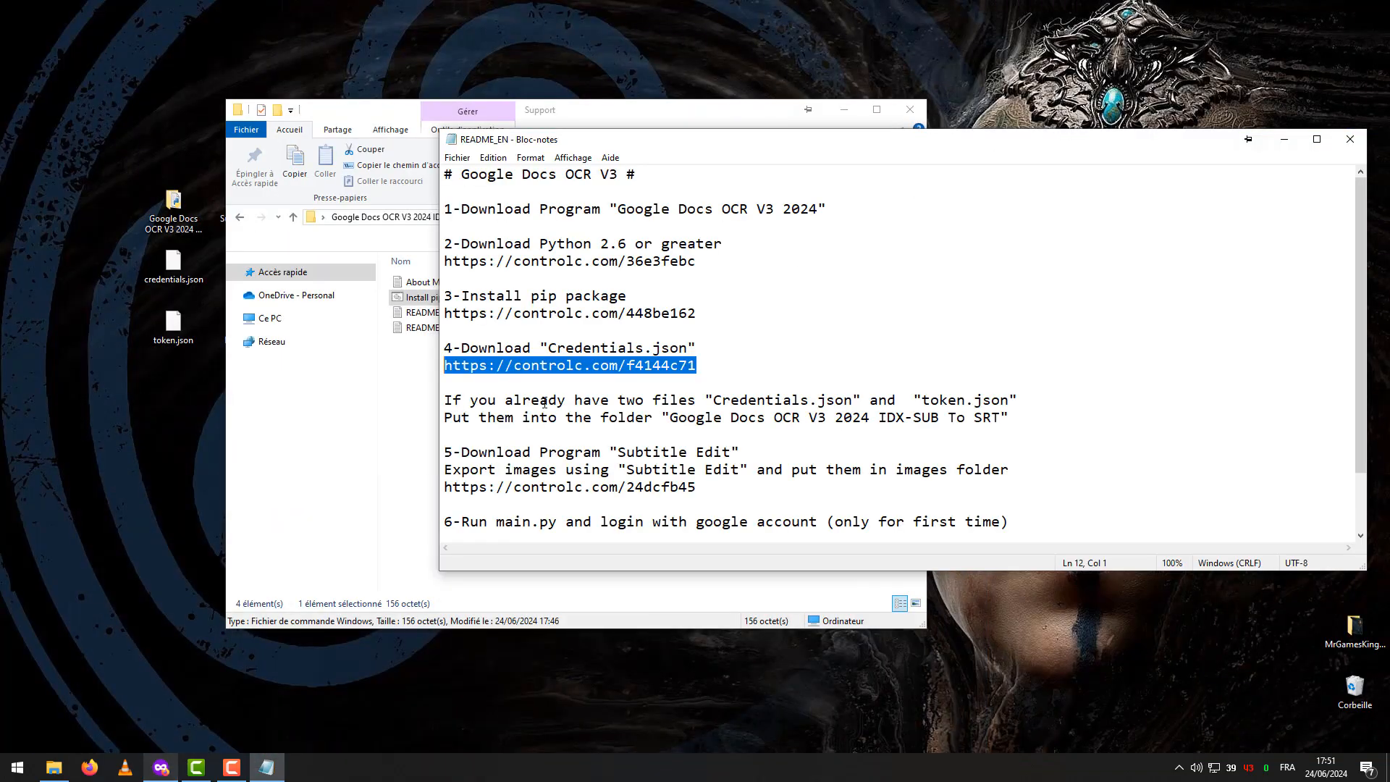
{"action": "double_click", "coordinate": [760, 400]}
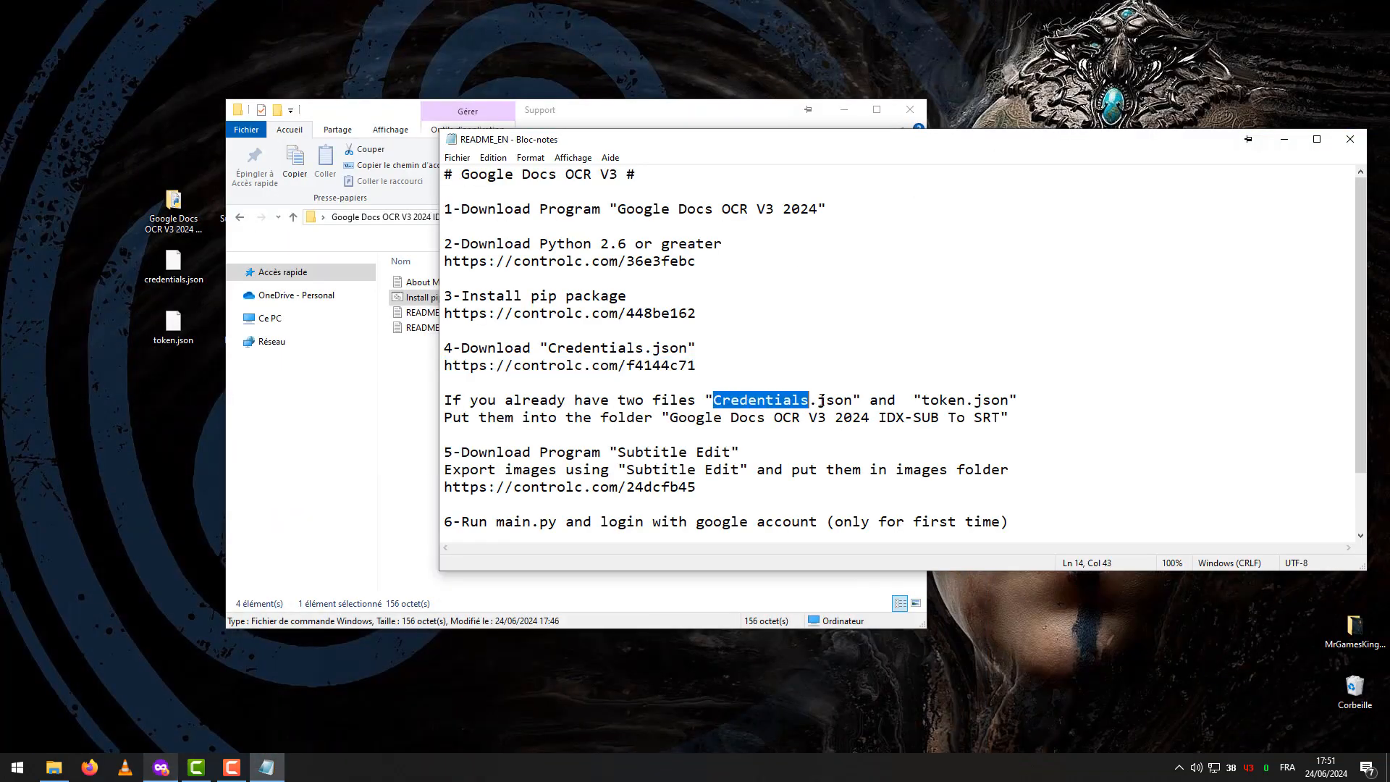
{"action": "double_click", "coordinate": [964, 399]}
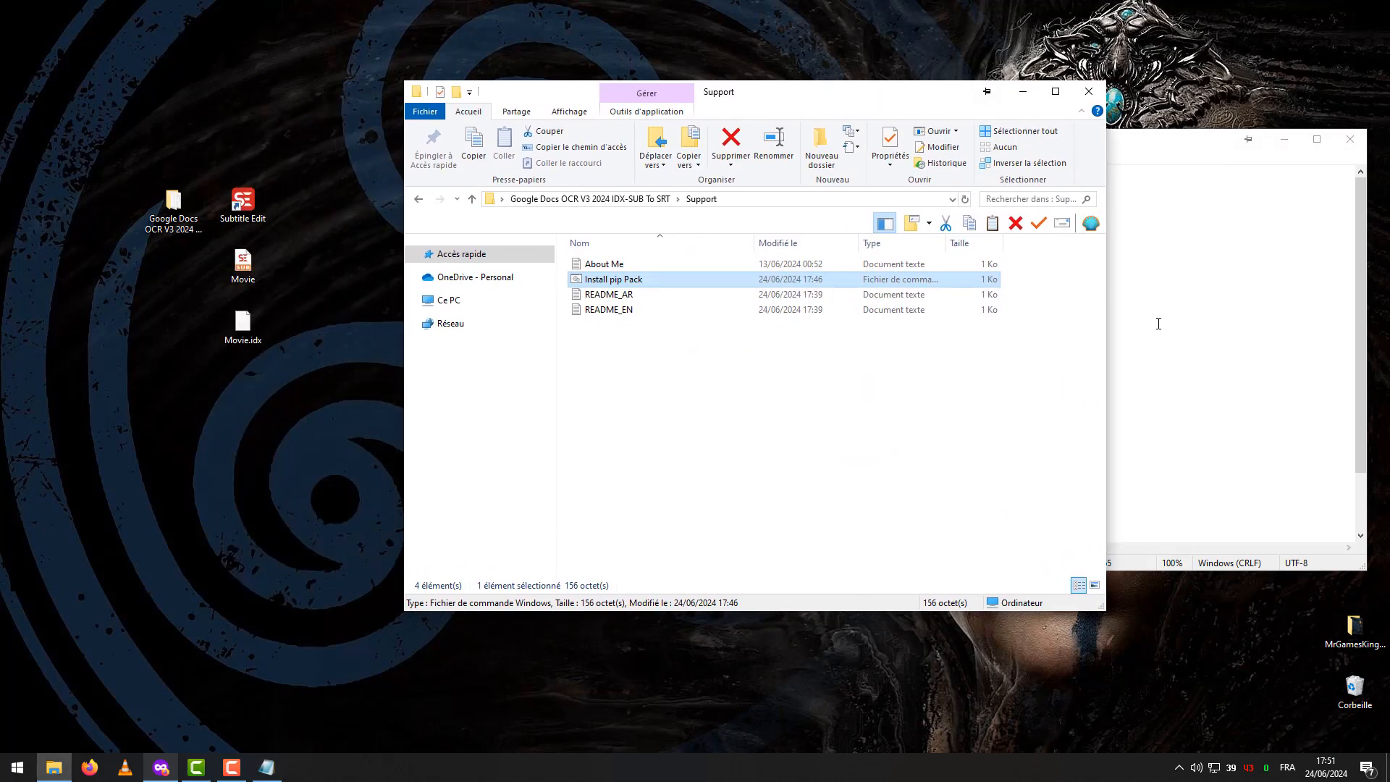
Step: Bring the Support folder window to the front
{"action": "double_click", "coordinate": [608, 308]}
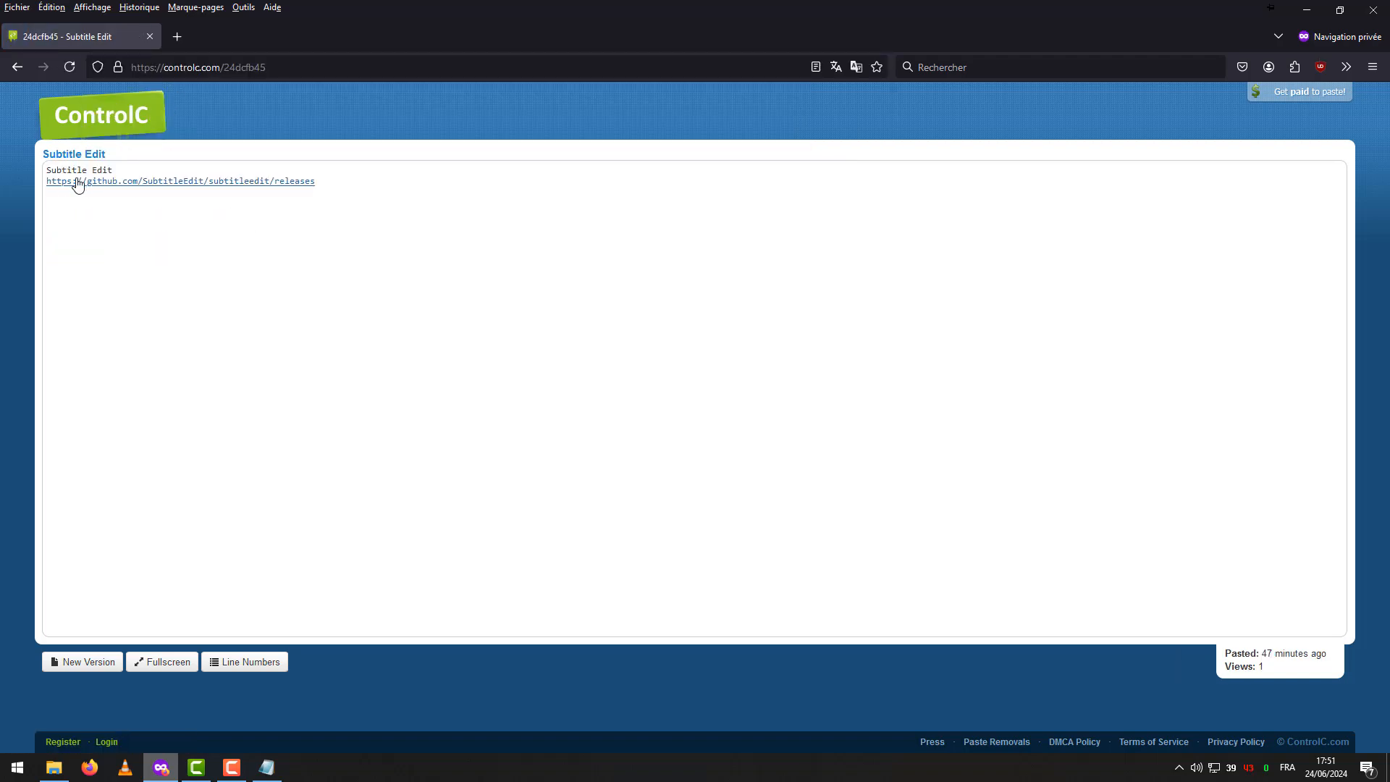
{"action": "mouse_move", "coordinate": [1295, 12]}
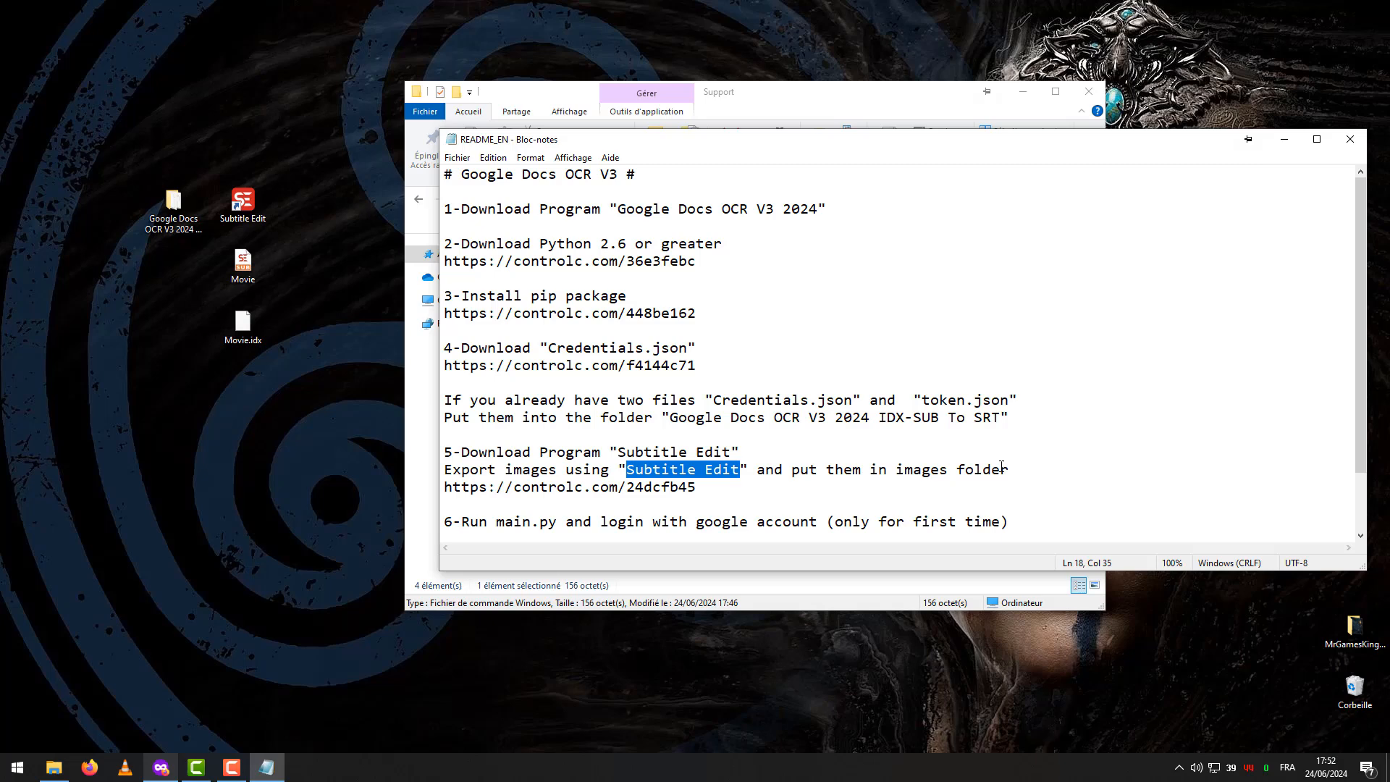
Step: Launch Subtitle Edit 4.0.6 from its desktop shortcut
{"action": "left_click", "coordinate": [244, 203]}
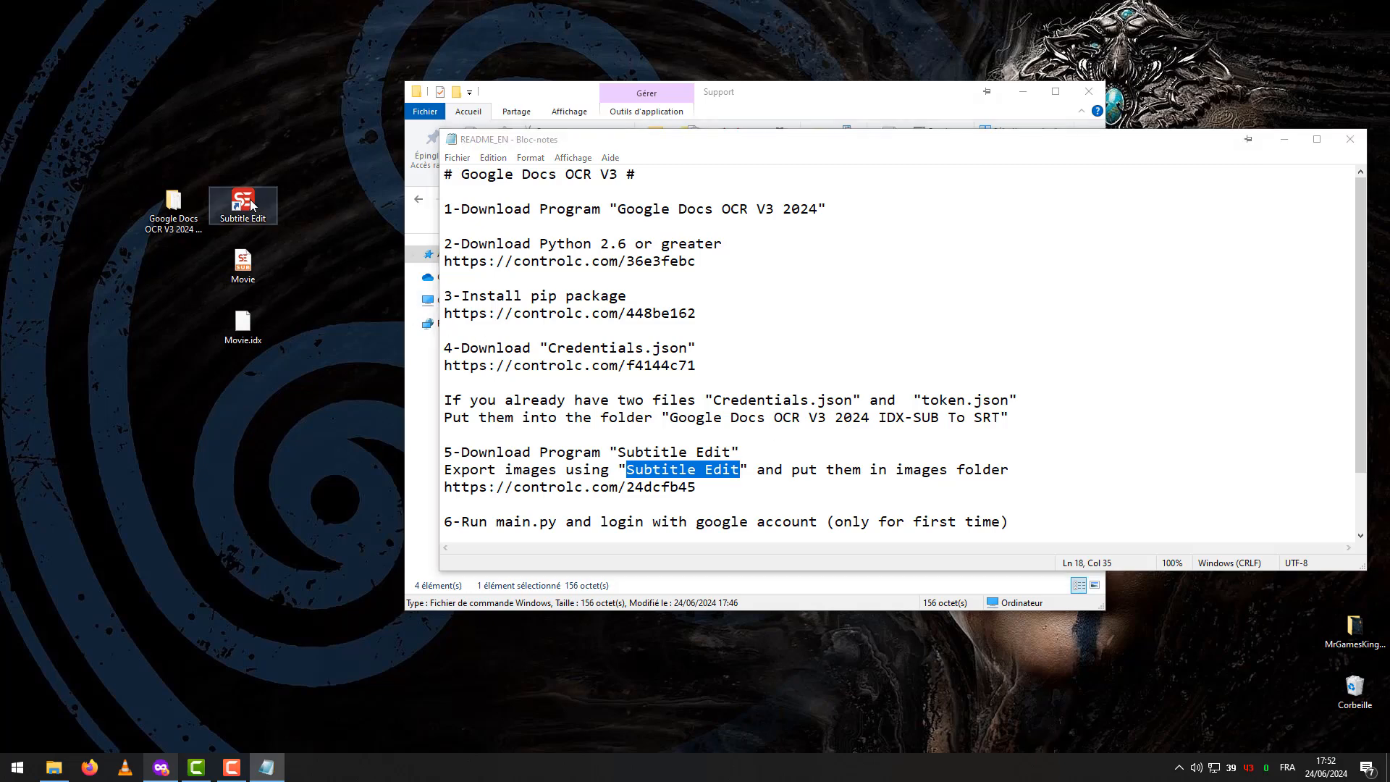
{"action": "double_click", "coordinate": [243, 198]}
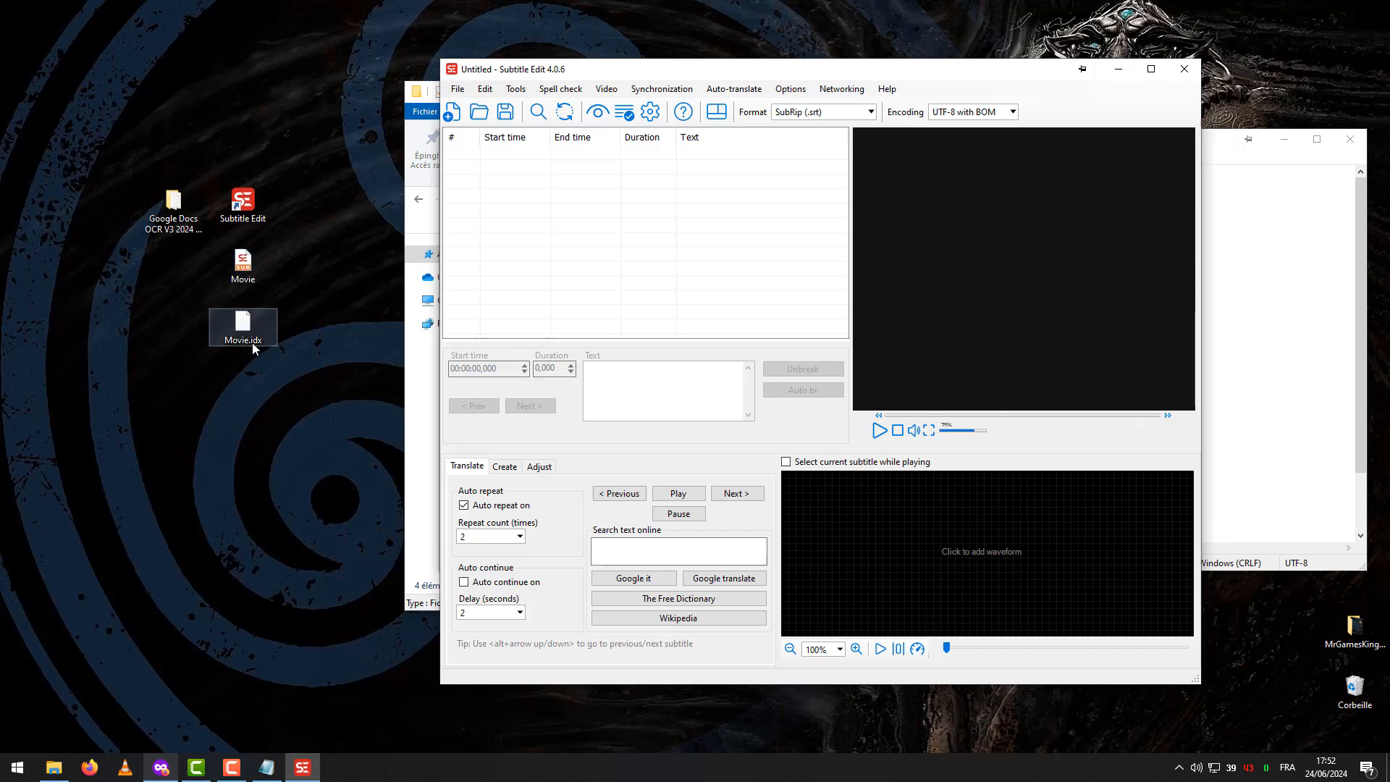
Step: Load Movie.idx from the desktop into Subtitle Edit's VobSub import/OCR window
{"action": "left_click", "coordinate": [243, 265]}
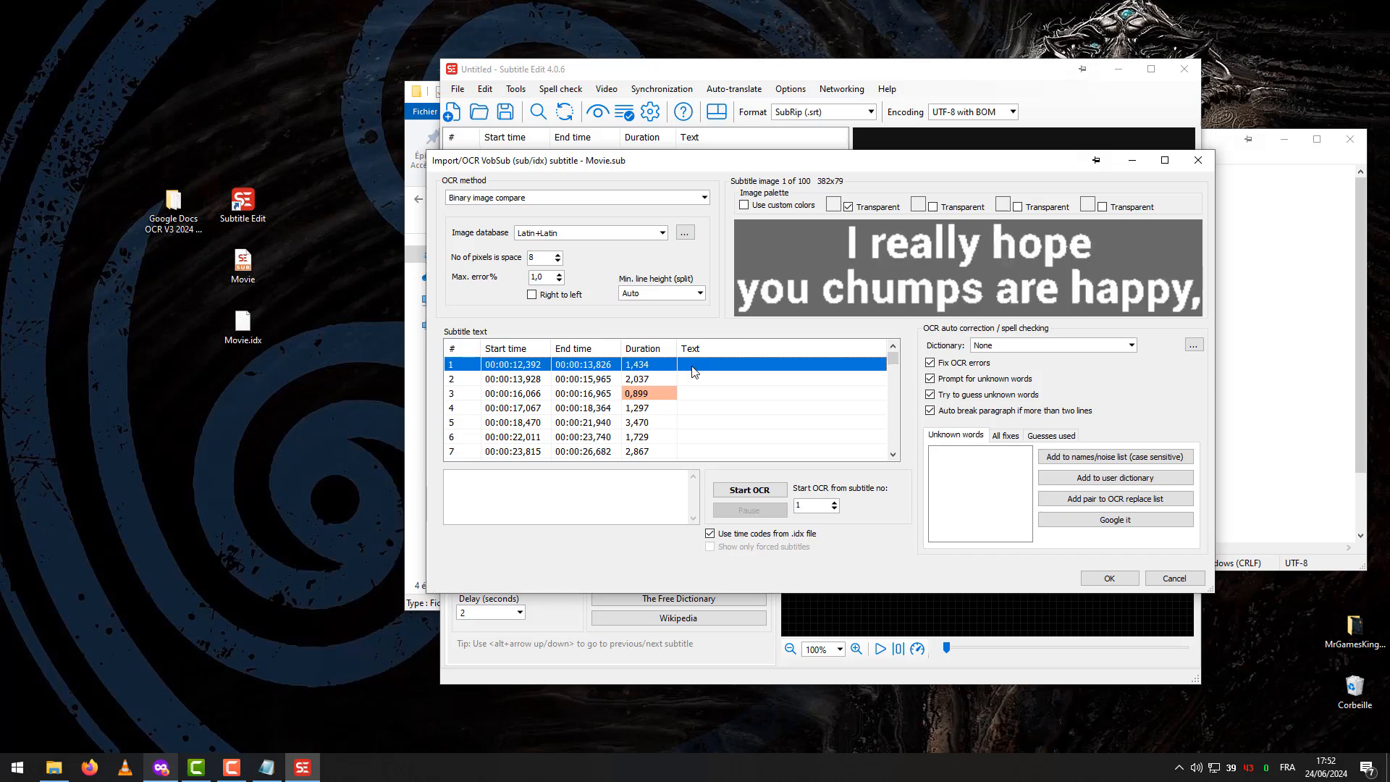
Step: Show the subtitle list's context menu with its image export options
{"action": "right_click", "coordinate": [695, 371]}
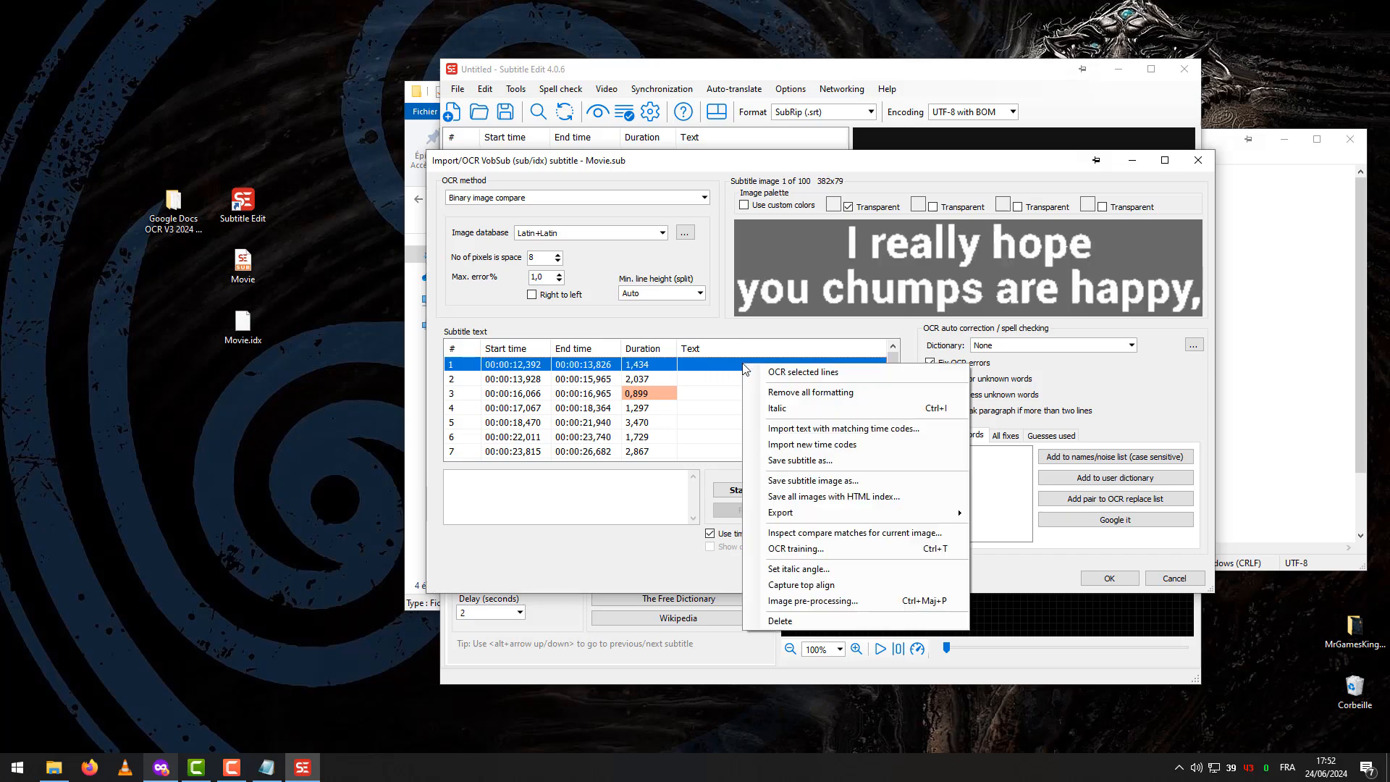
{"action": "mouse_move", "coordinate": [811, 514]}
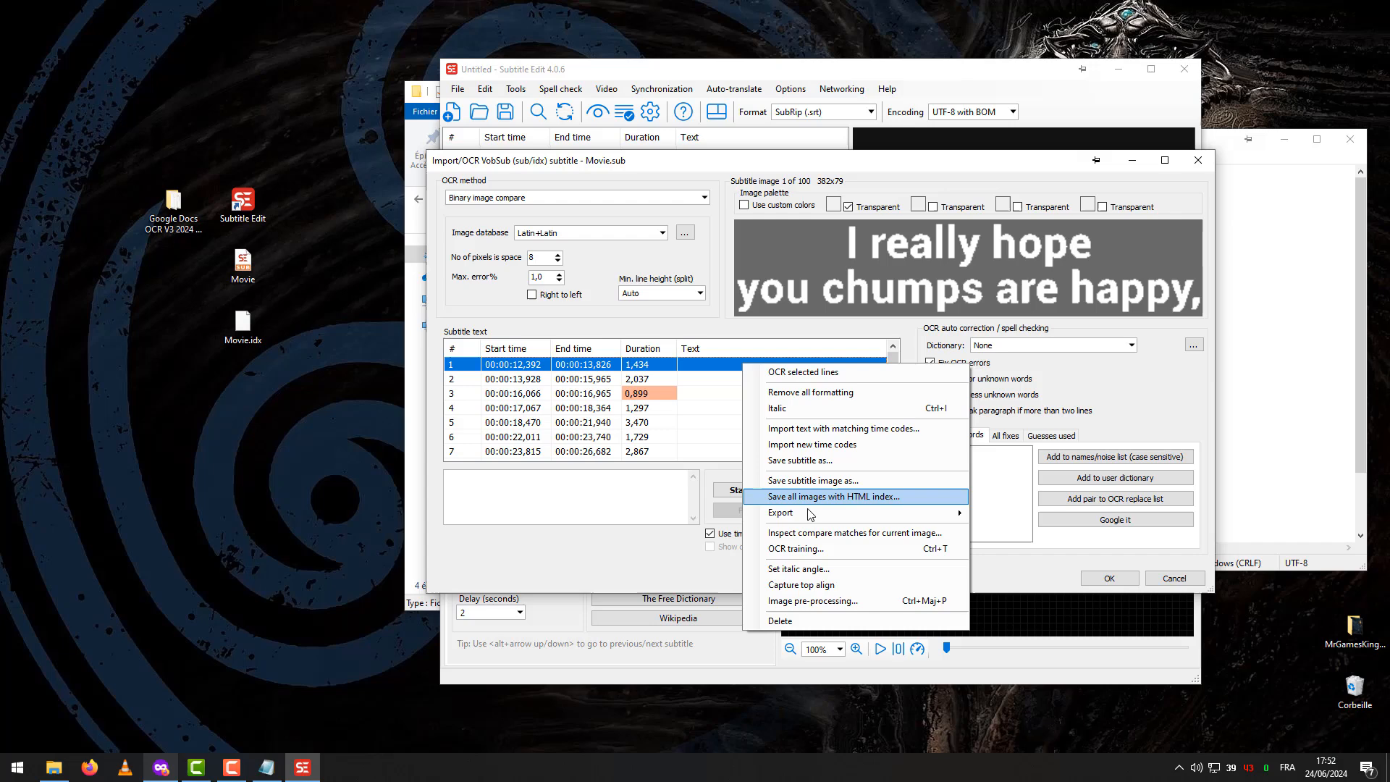
{"action": "mouse_move", "coordinate": [860, 513]}
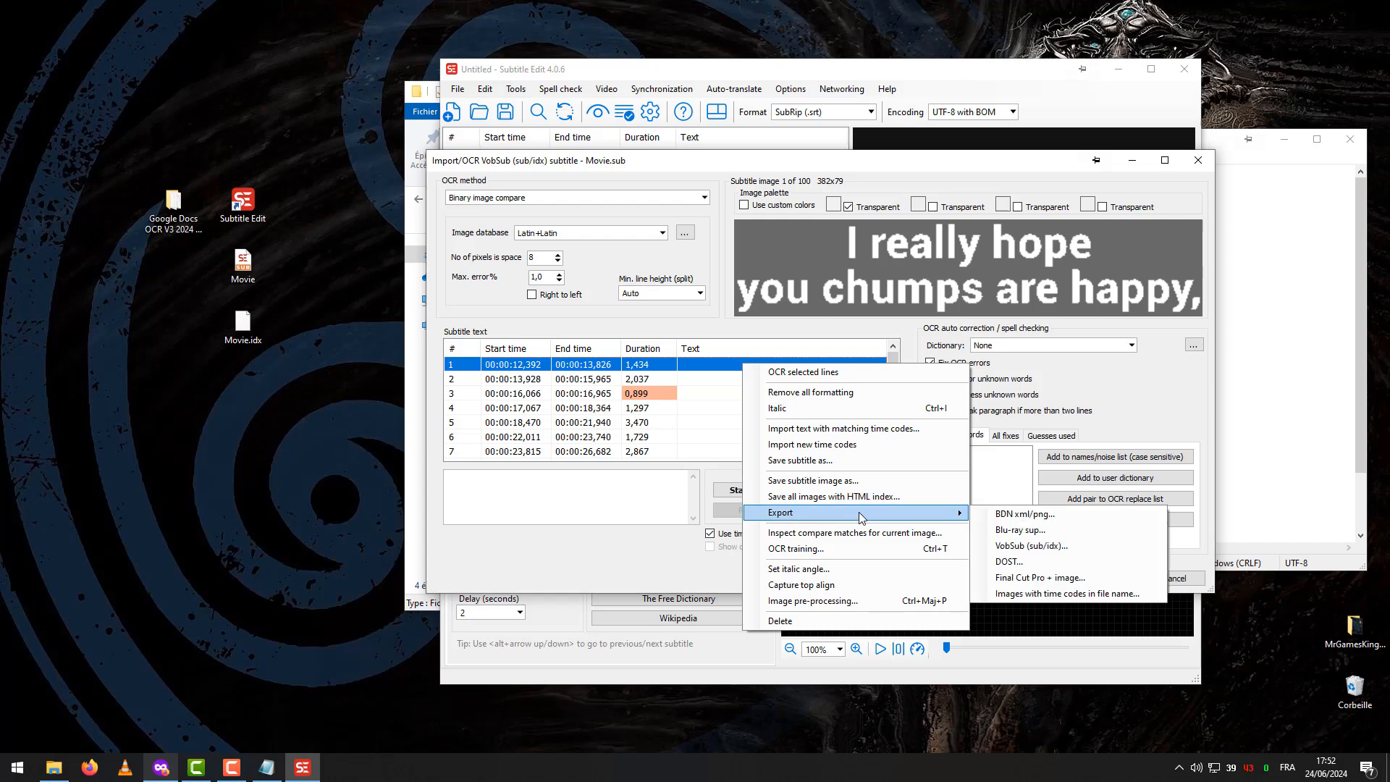
{"action": "mouse_move", "coordinate": [1019, 530]}
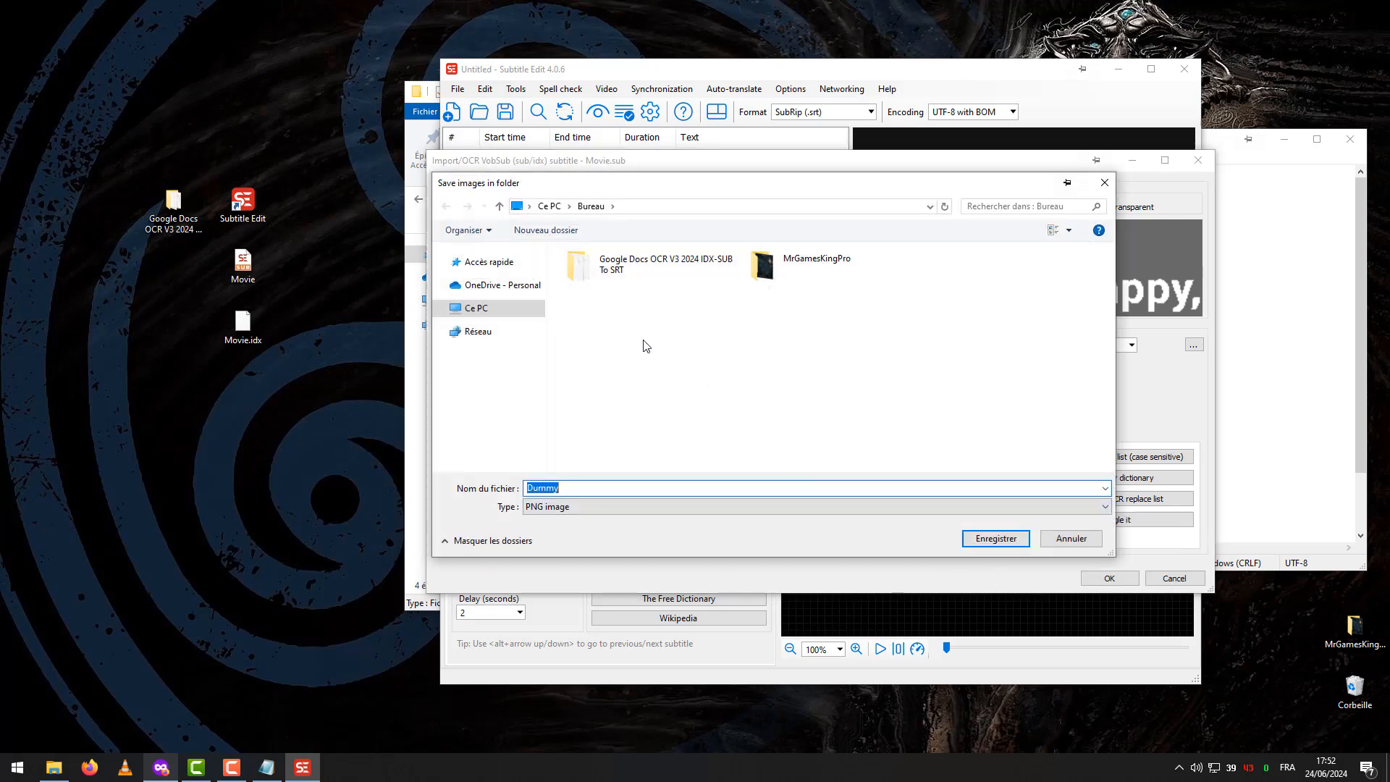
Step: Create a desktop folder named images and export all subtitle PNGs into it
{"action": "right_click", "coordinate": [645, 344]}
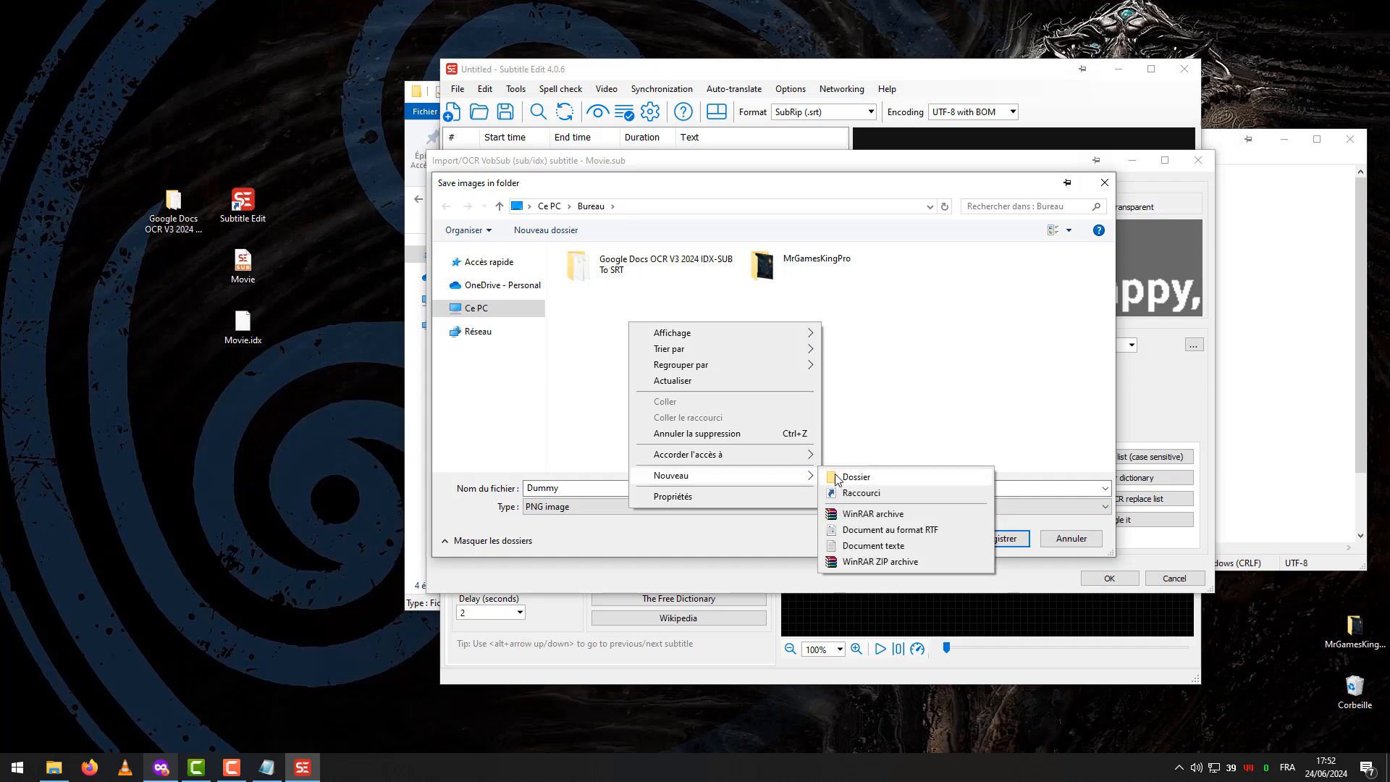
{"action": "left_click", "coordinate": [856, 476]}
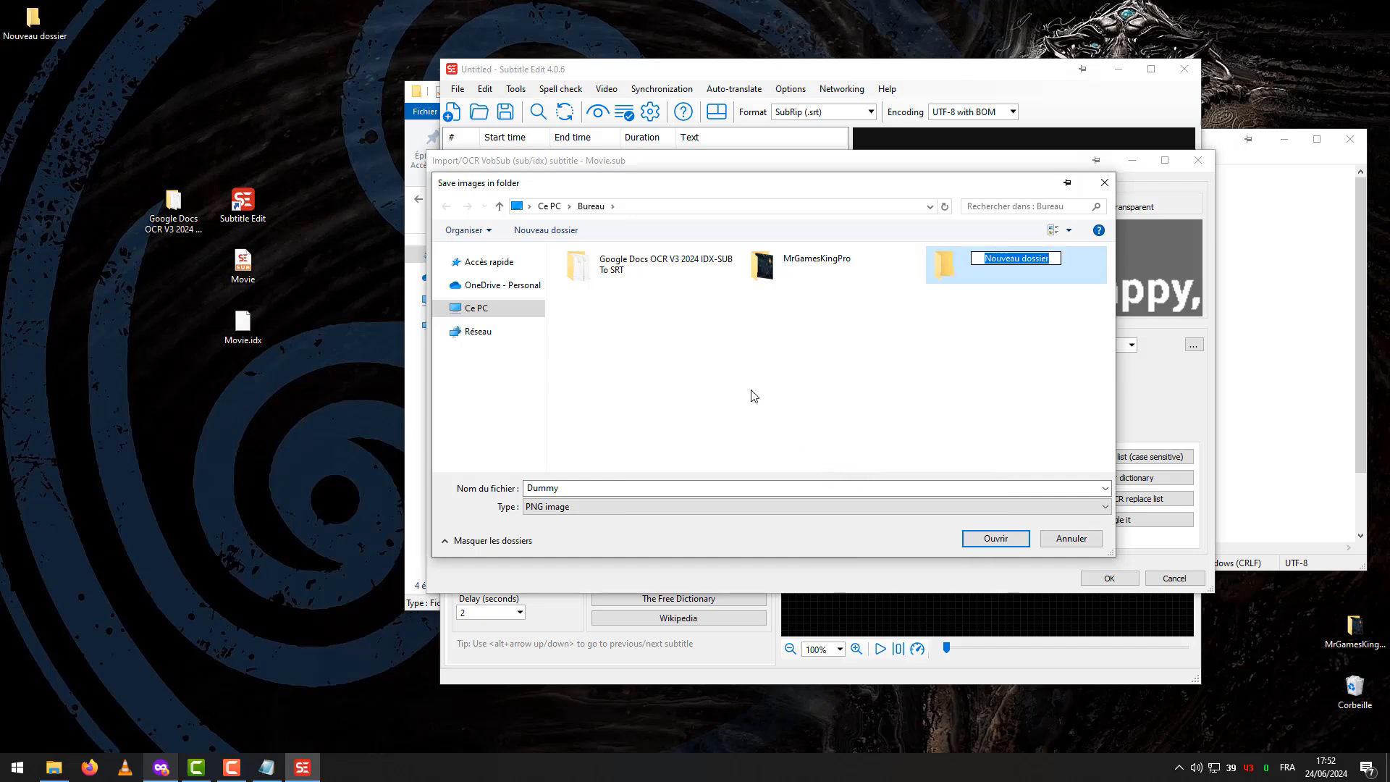
{"action": "type", "text": "images"}
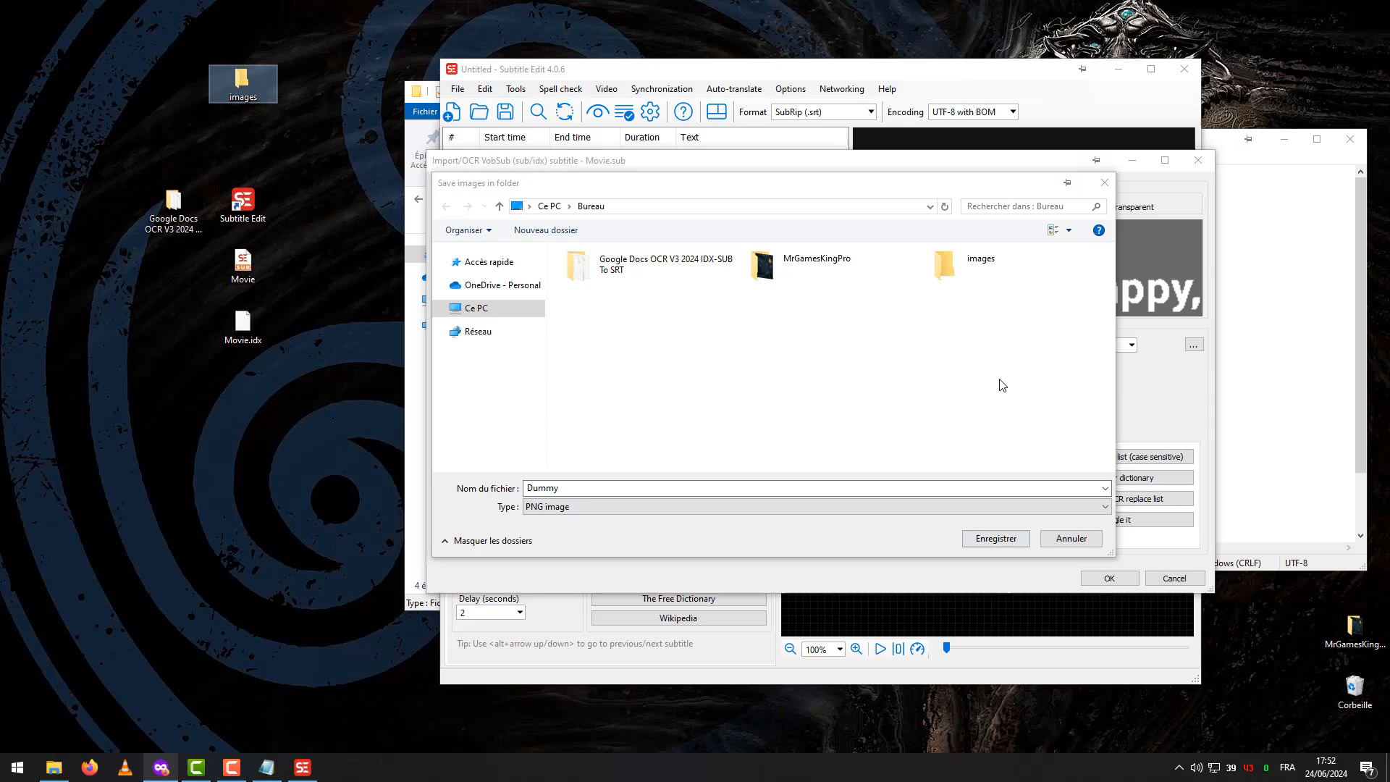
{"action": "left_click", "coordinate": [996, 537]}
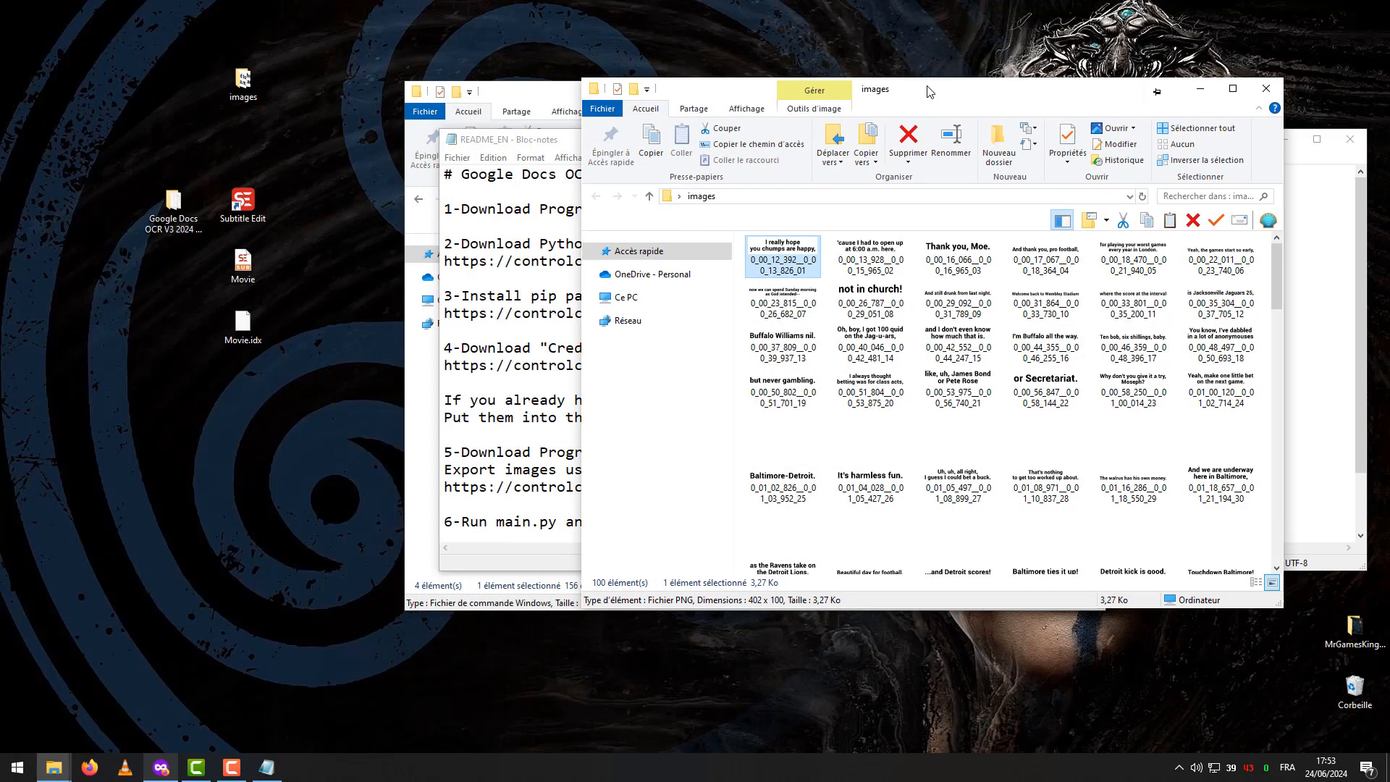
Step: Move the 100 exported subtitle PNGs into the project's images subfolder
{"action": "left_click", "coordinate": [880, 344]}
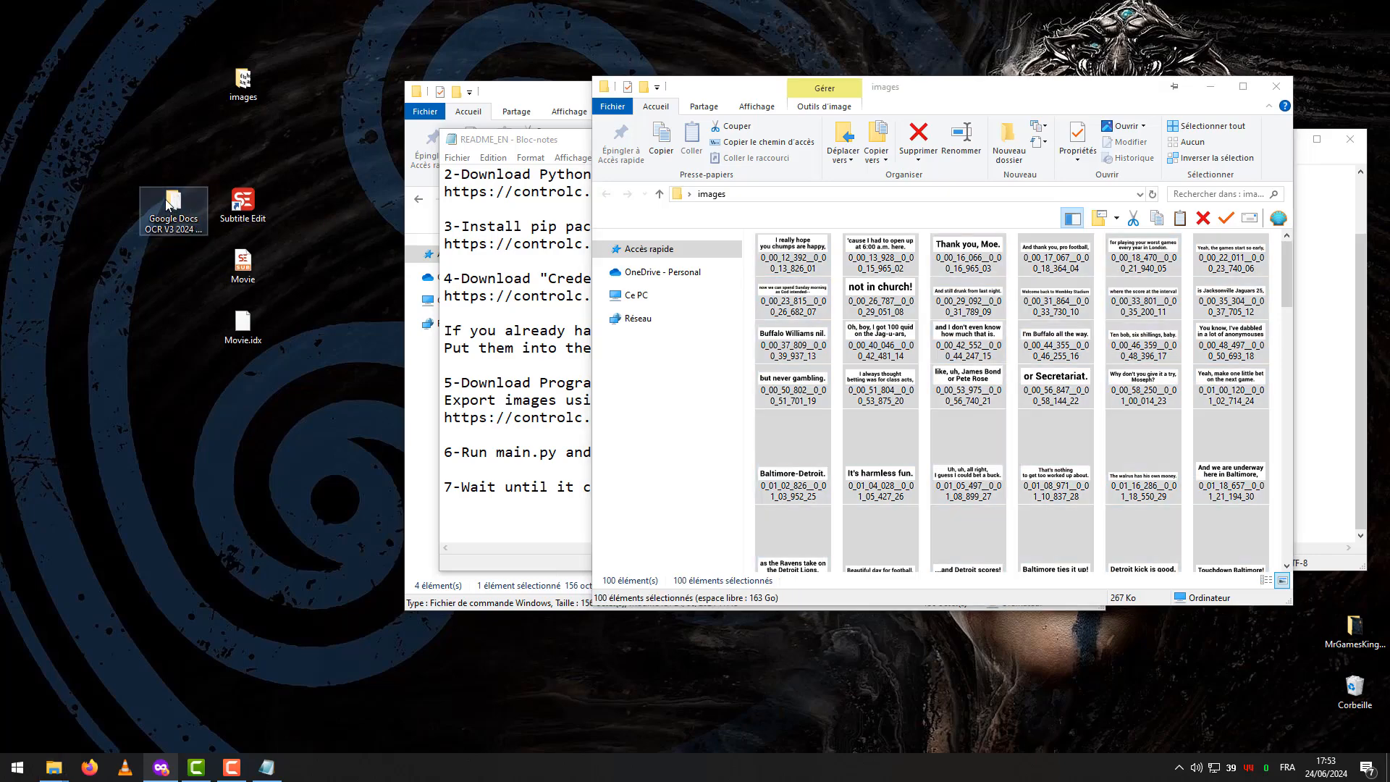
{"action": "double_click", "coordinate": [172, 201]}
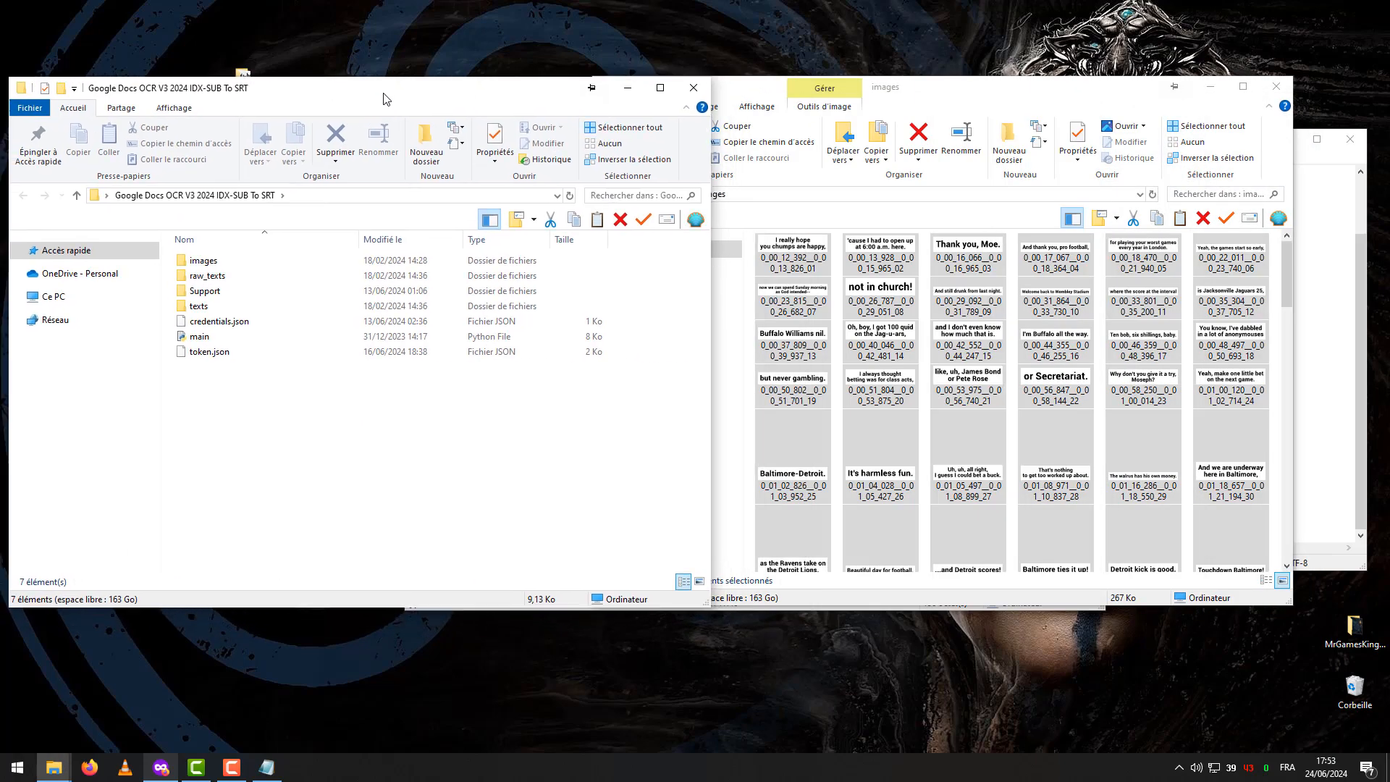
{"action": "double_click", "coordinate": [205, 260]}
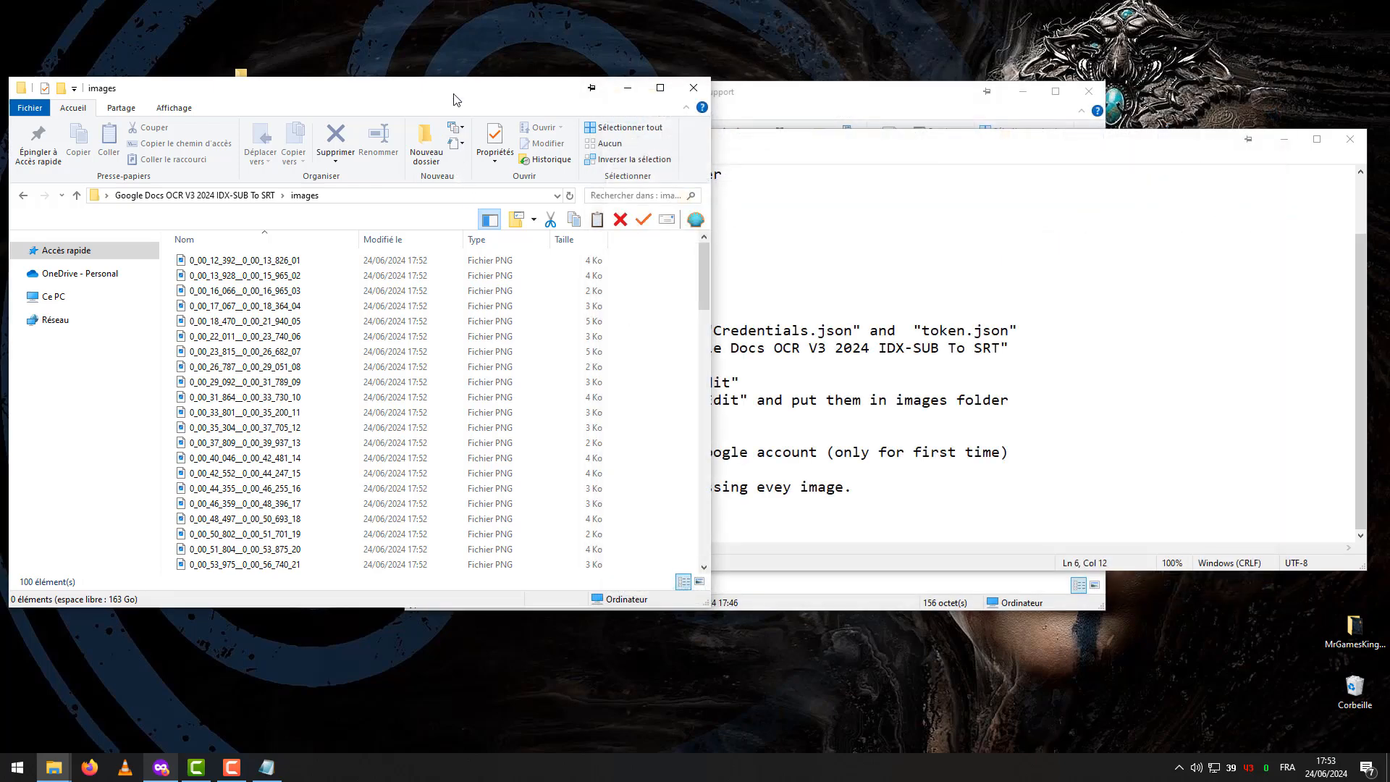
{"action": "left_click_drag", "start_coordinate": [453, 99], "coordinate": [701, 120]}
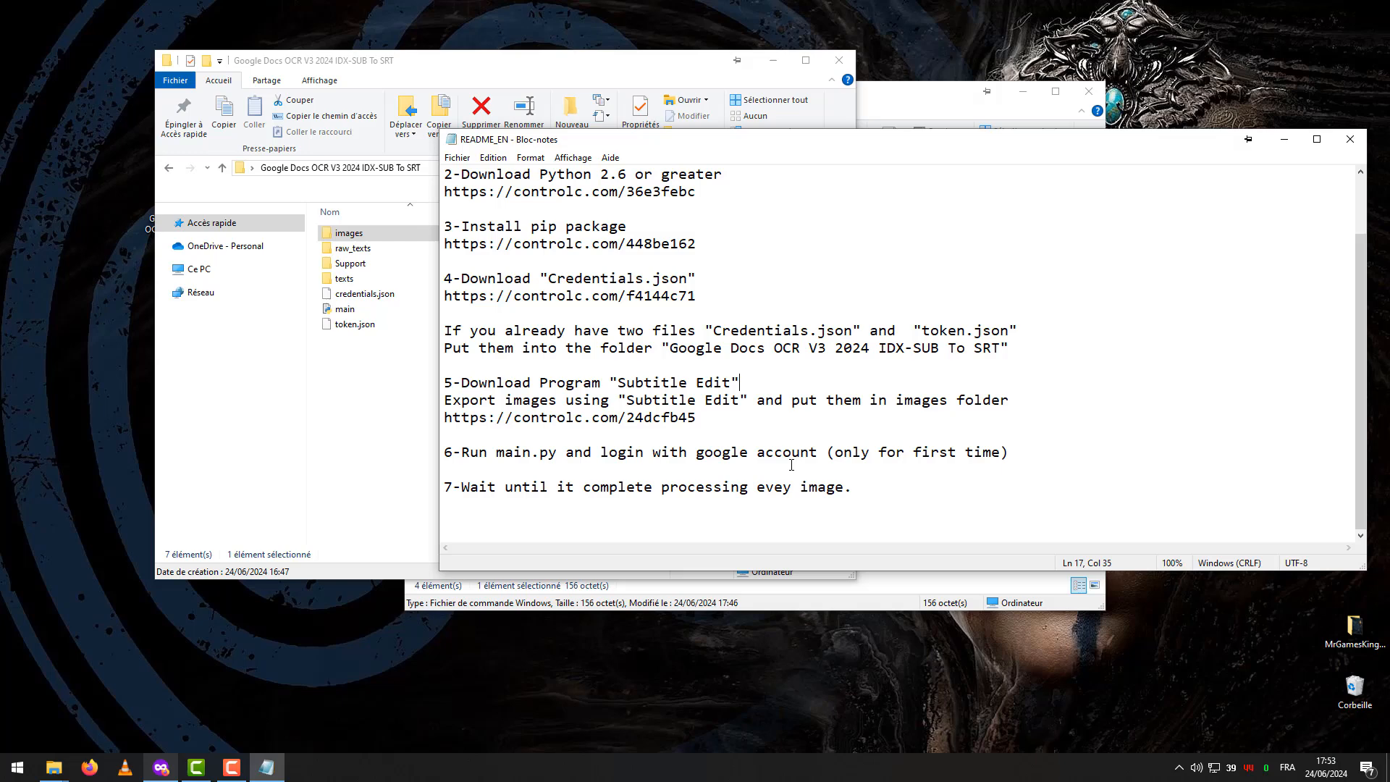
{"action": "mouse_move", "coordinate": [901, 467]}
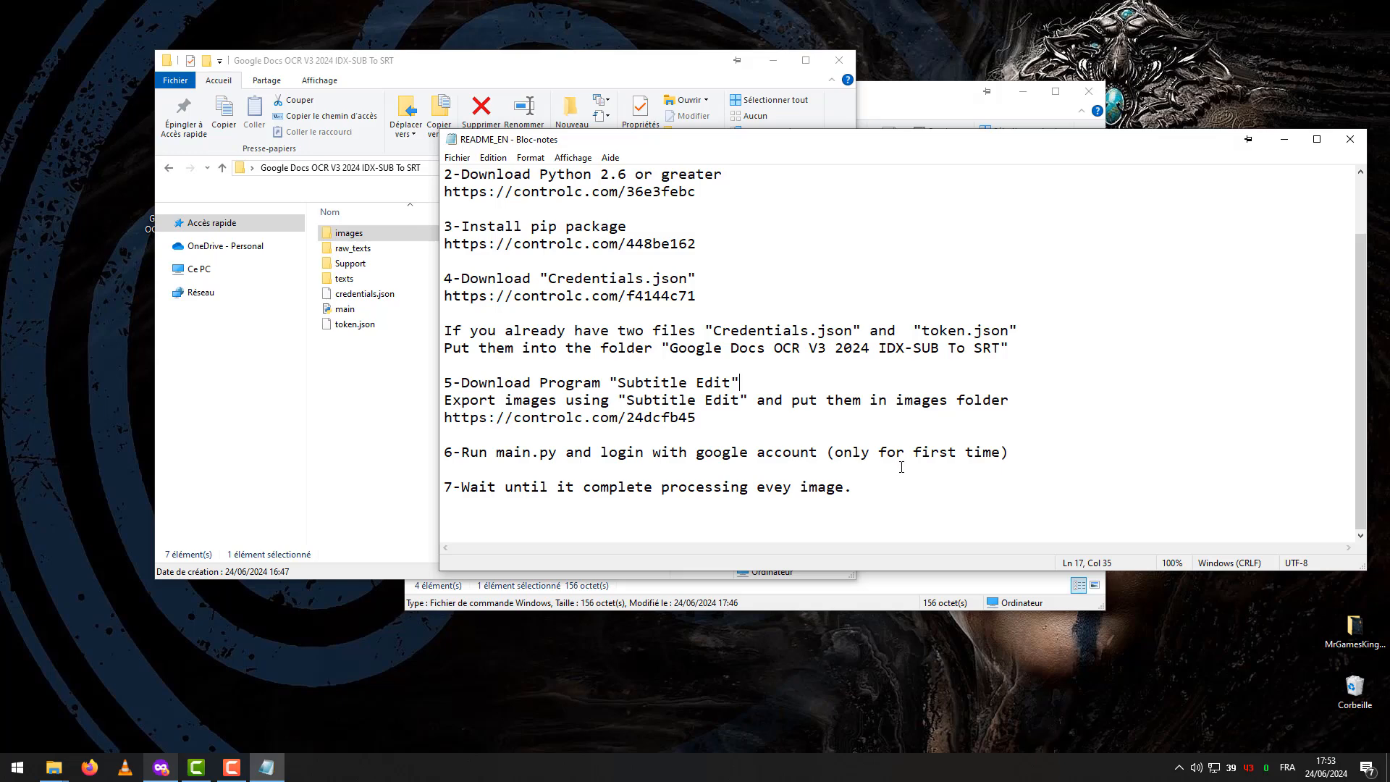
{"action": "mouse_move", "coordinate": [766, 301]}
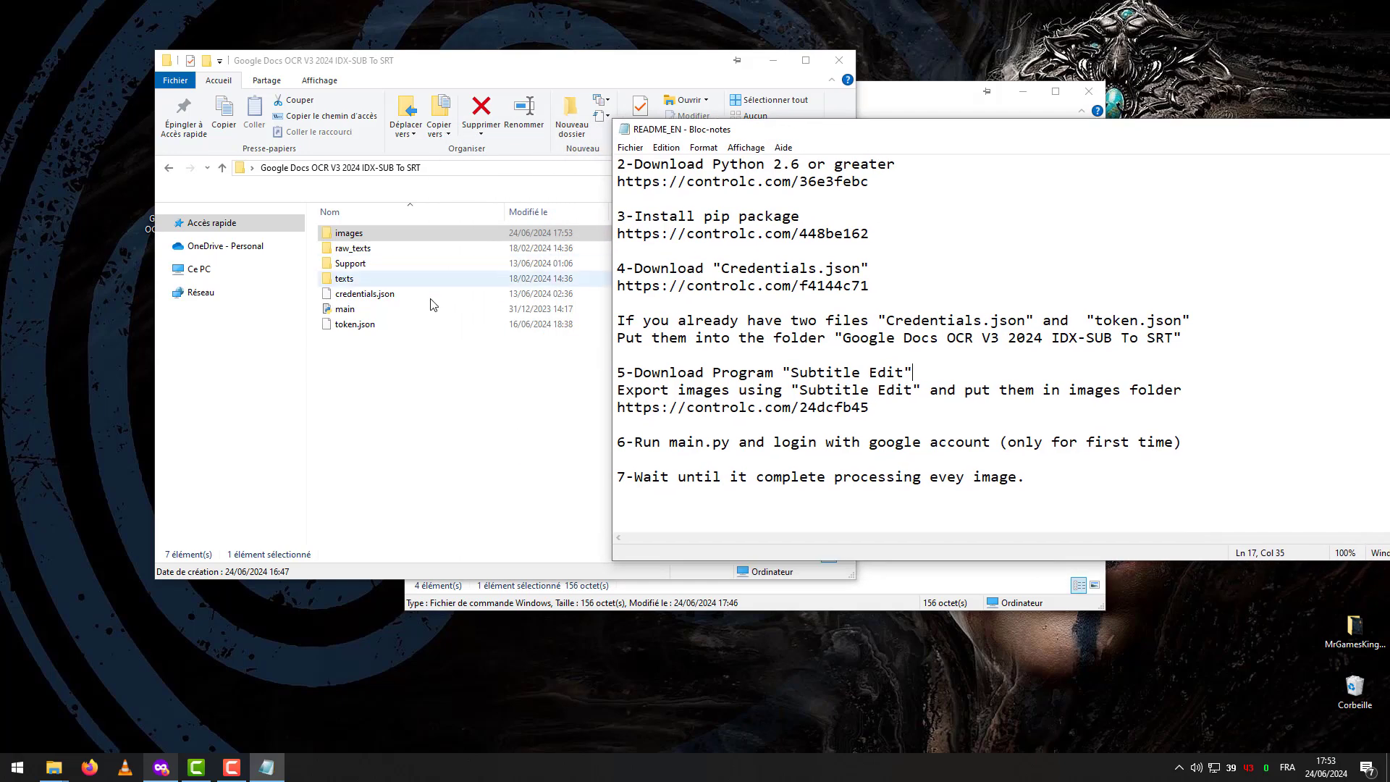
Step: Launch main.py from the project folder to start OCR on the subtitle images
{"action": "left_click", "coordinate": [345, 309]}
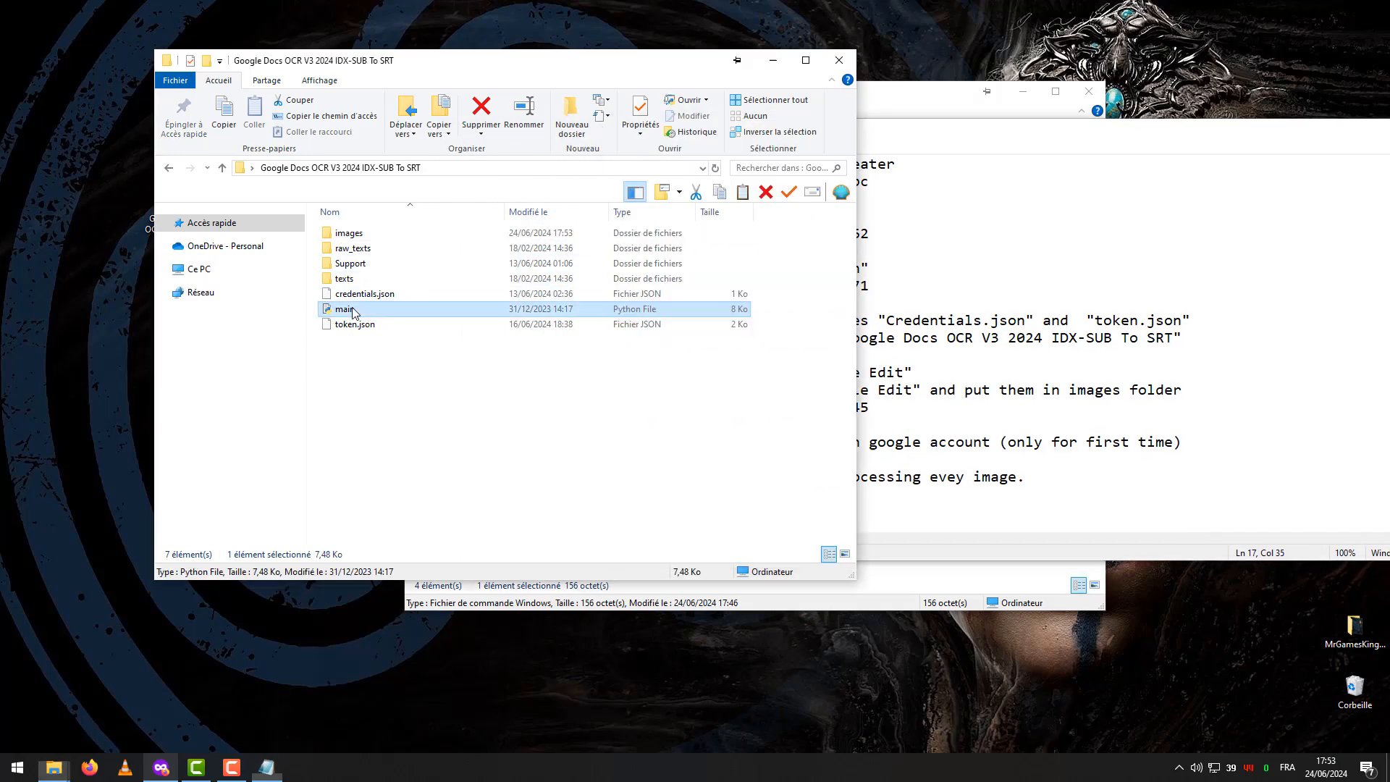
{"action": "double_click", "coordinate": [343, 308]}
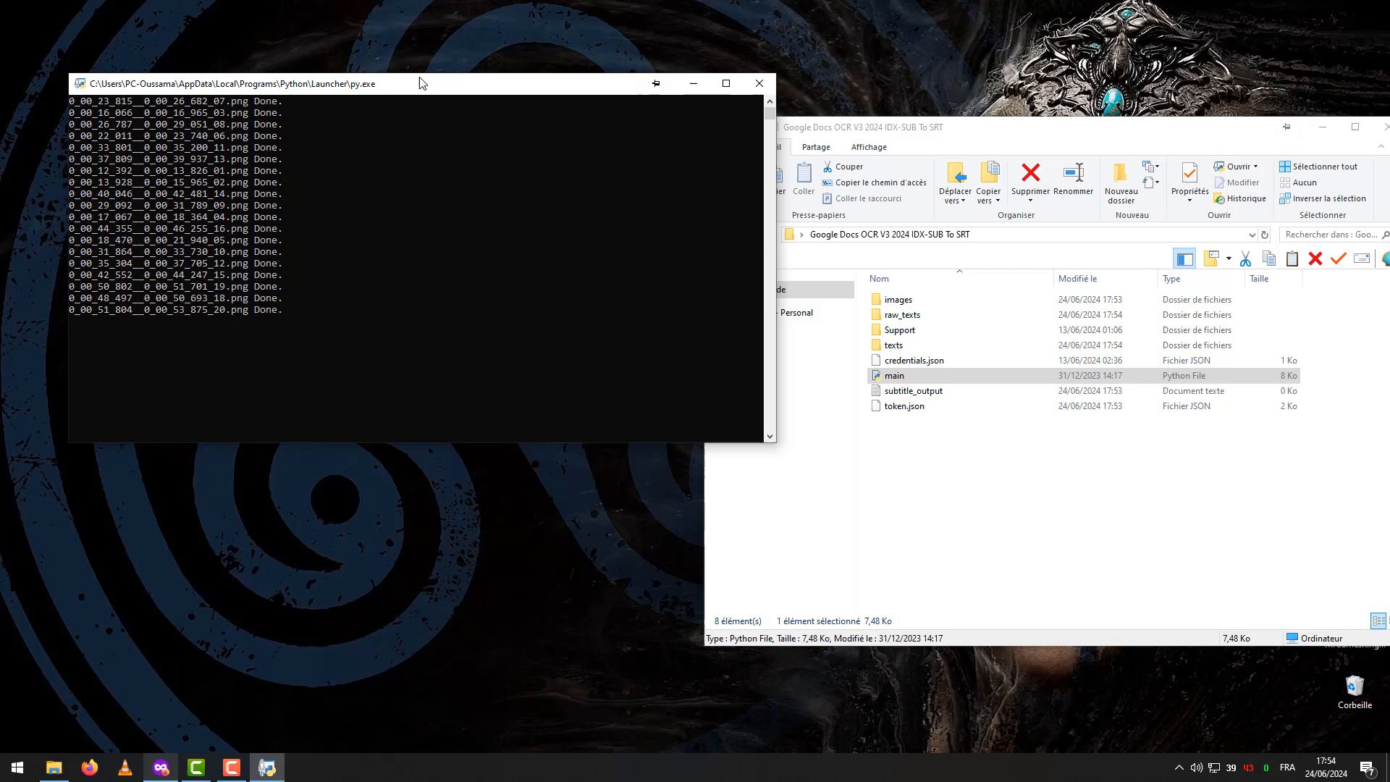
Step: Let the py.exe console finish every PNG as Done, then close it
{"action": "left_click_drag", "start_coordinate": [417, 83], "coordinate": [376, 61]}
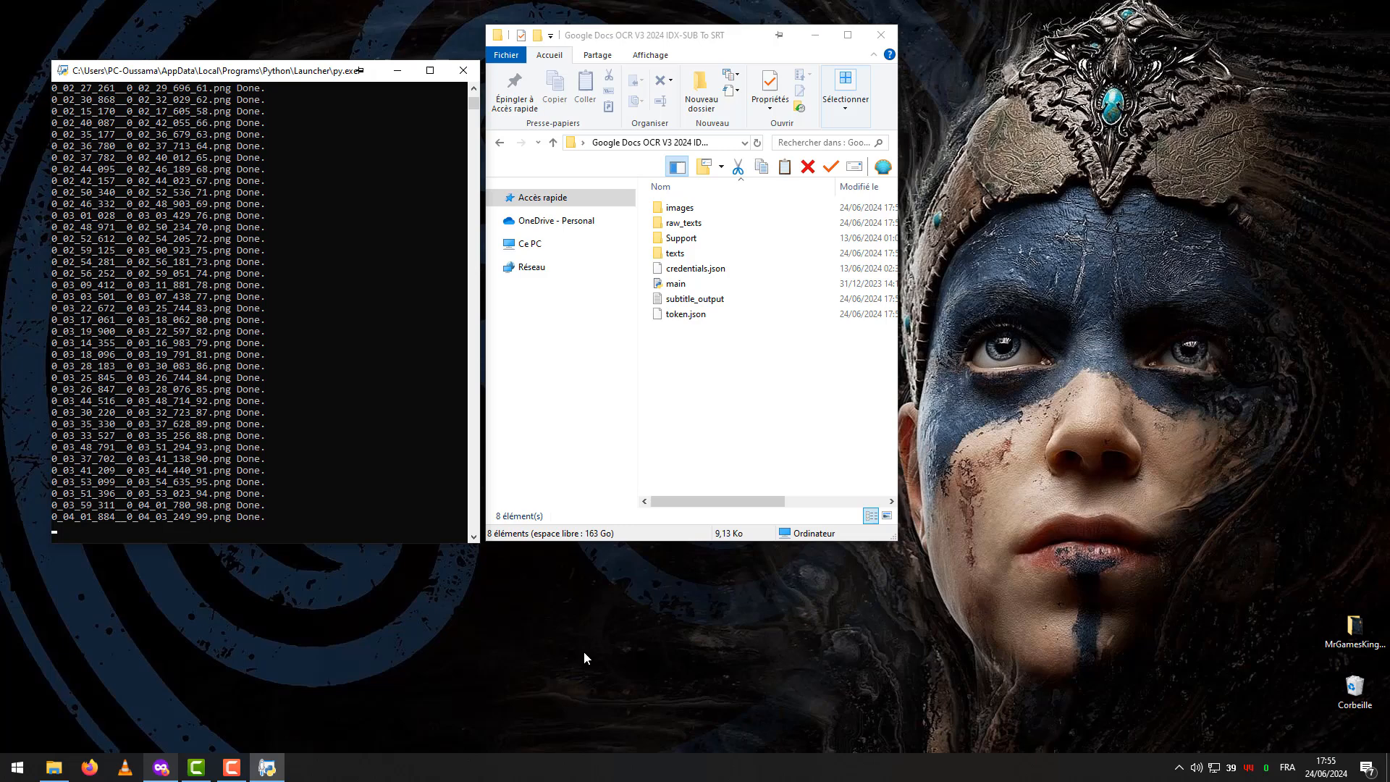
{"action": "left_click", "coordinate": [463, 70]}
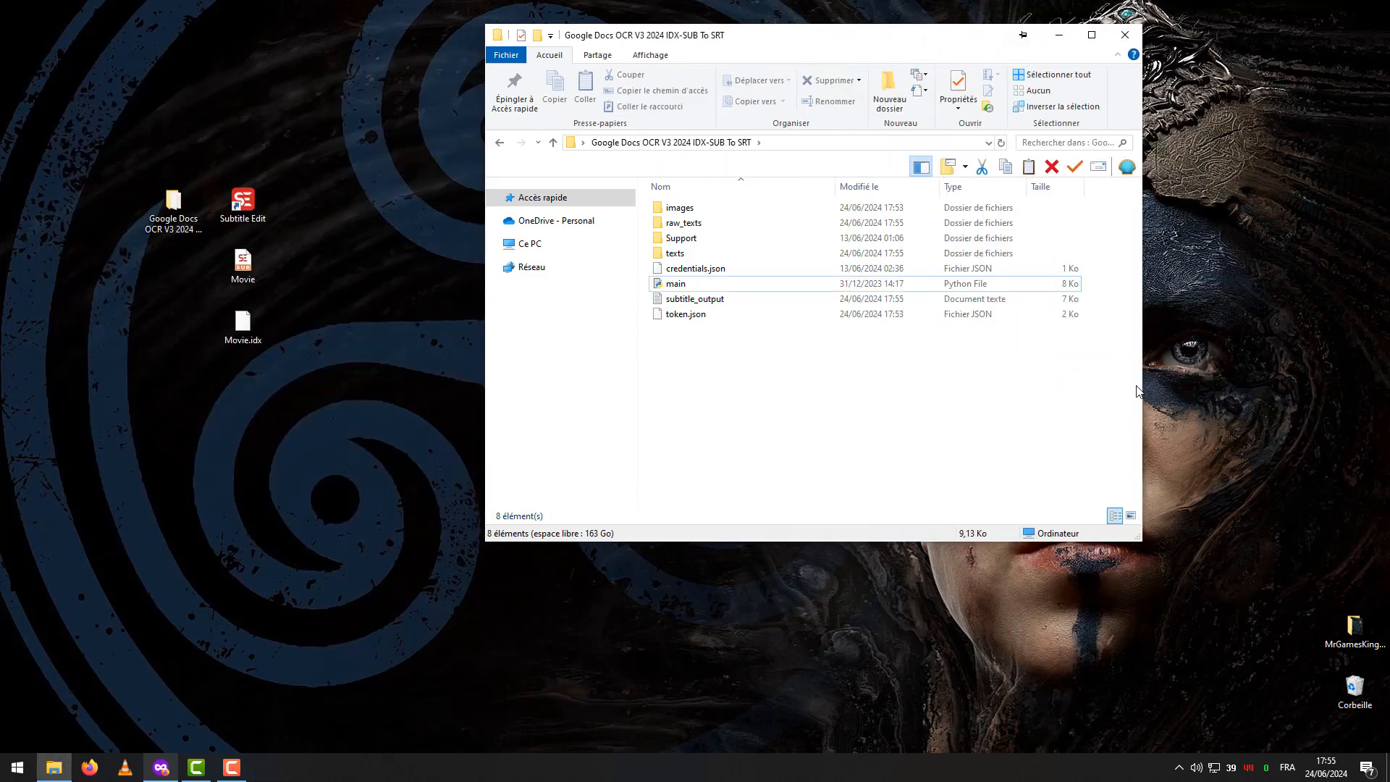
Step: Inspect the texts folder of per-image files, then view subtitle_output in Notepad
{"action": "left_click", "coordinate": [695, 298]}
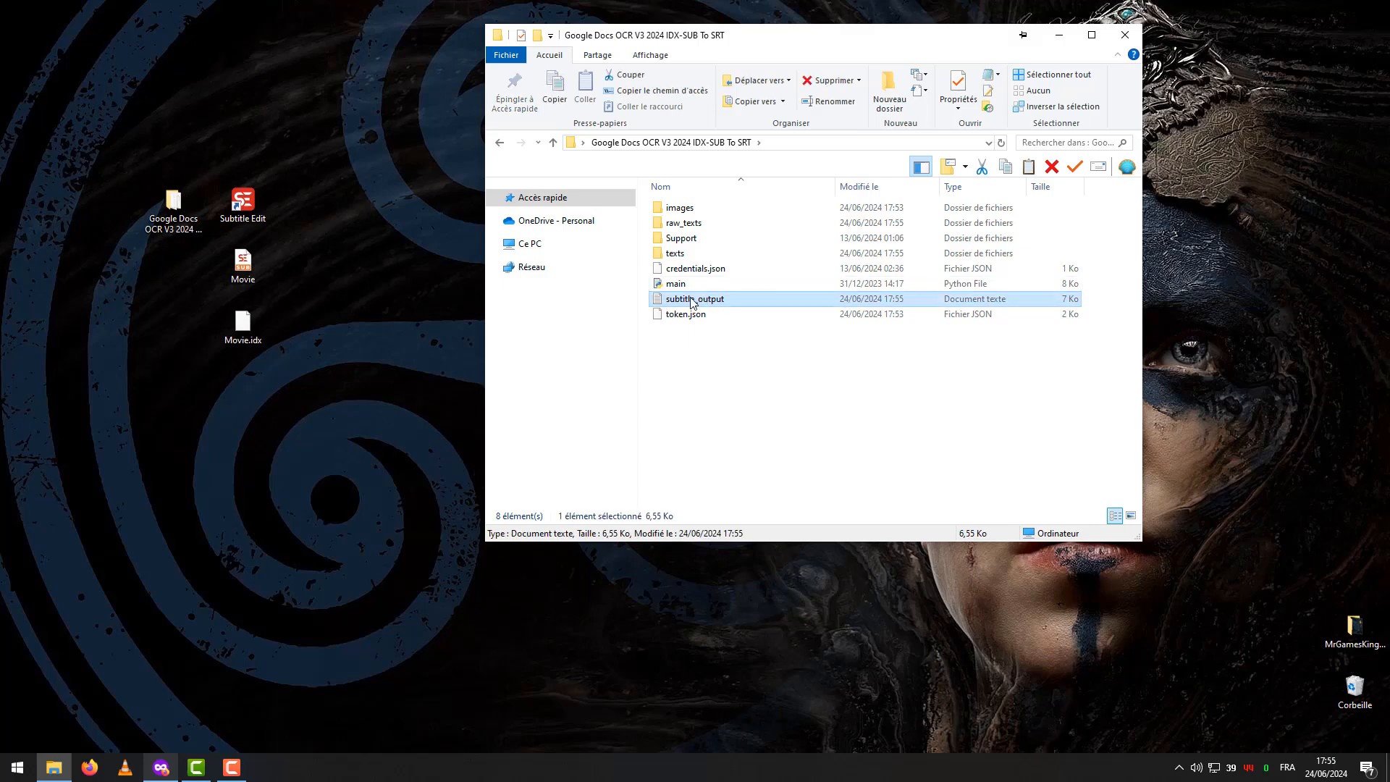
{"action": "double_click", "coordinate": [676, 252]}
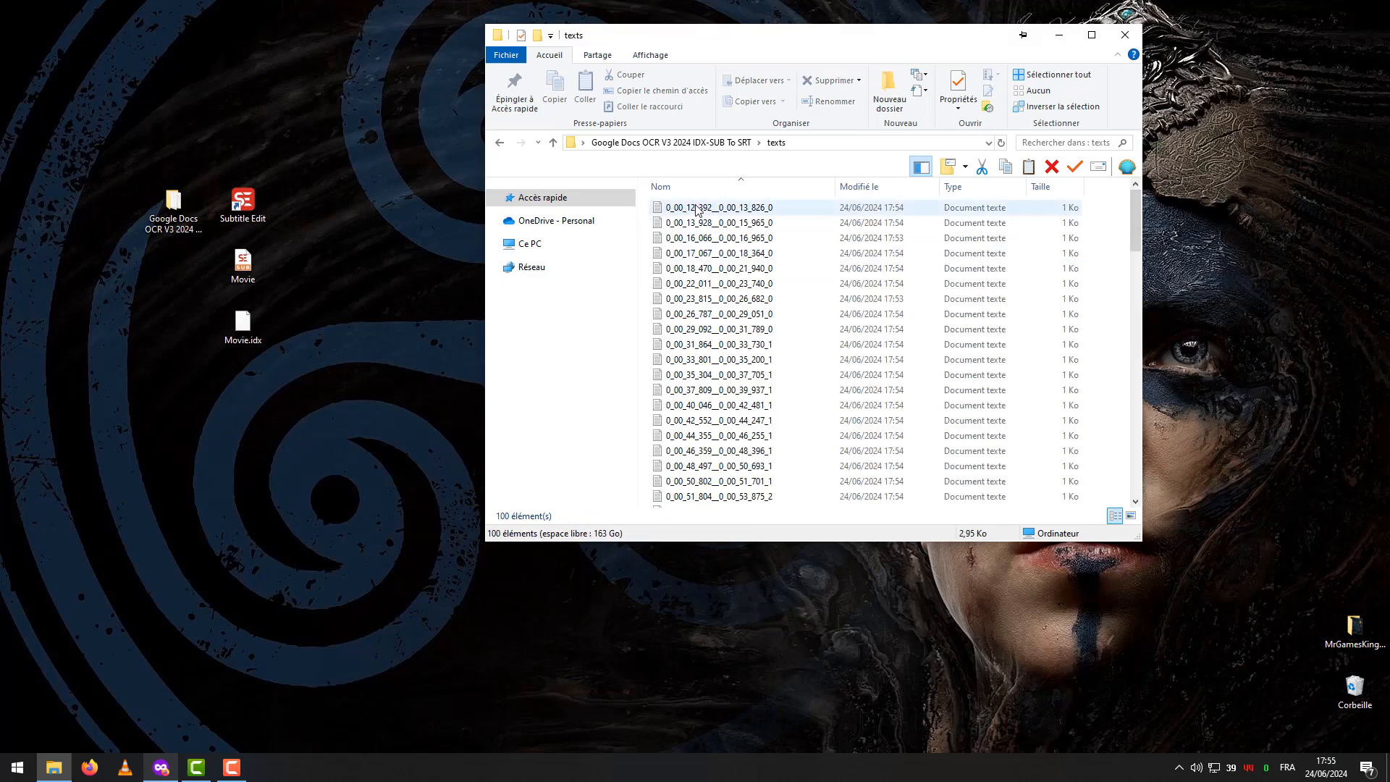
{"action": "double_click", "coordinate": [718, 208]}
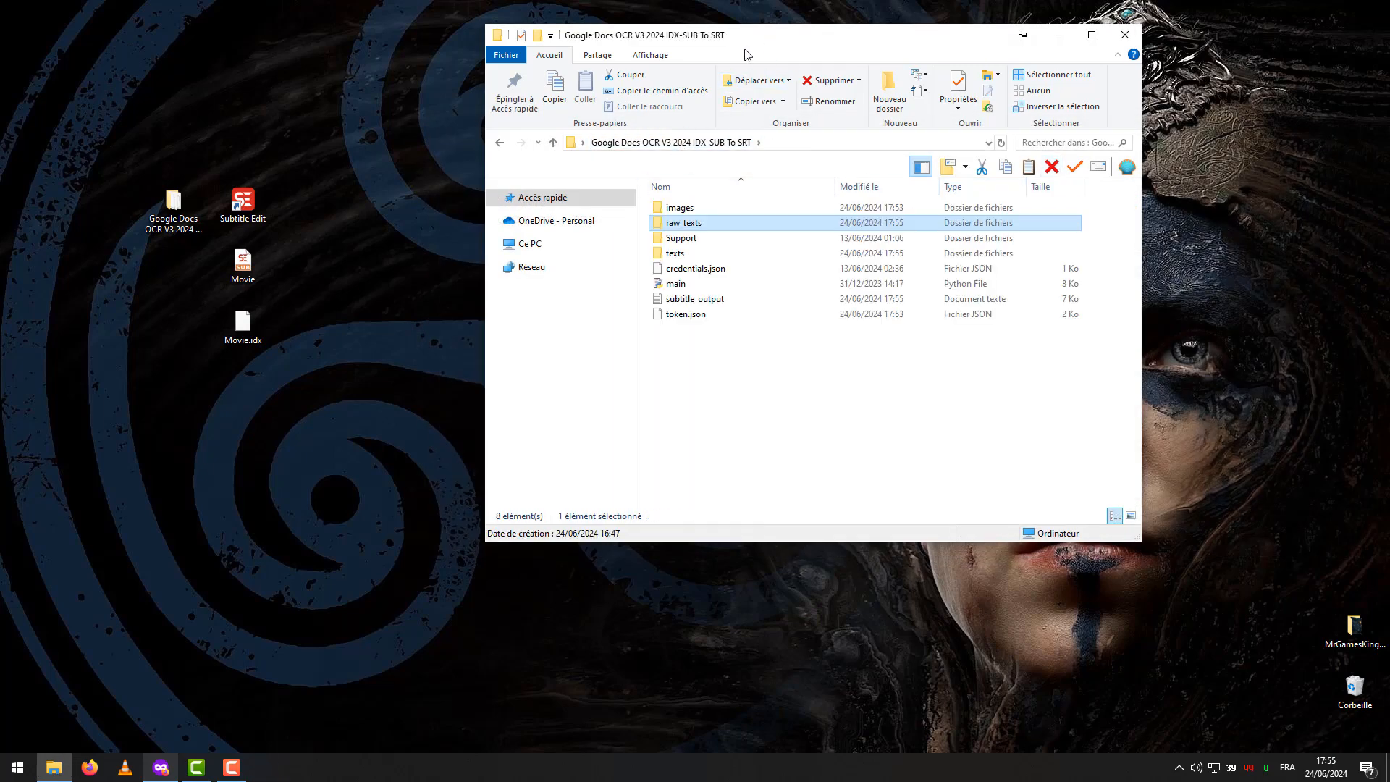
{"action": "double_click", "coordinate": [695, 299]}
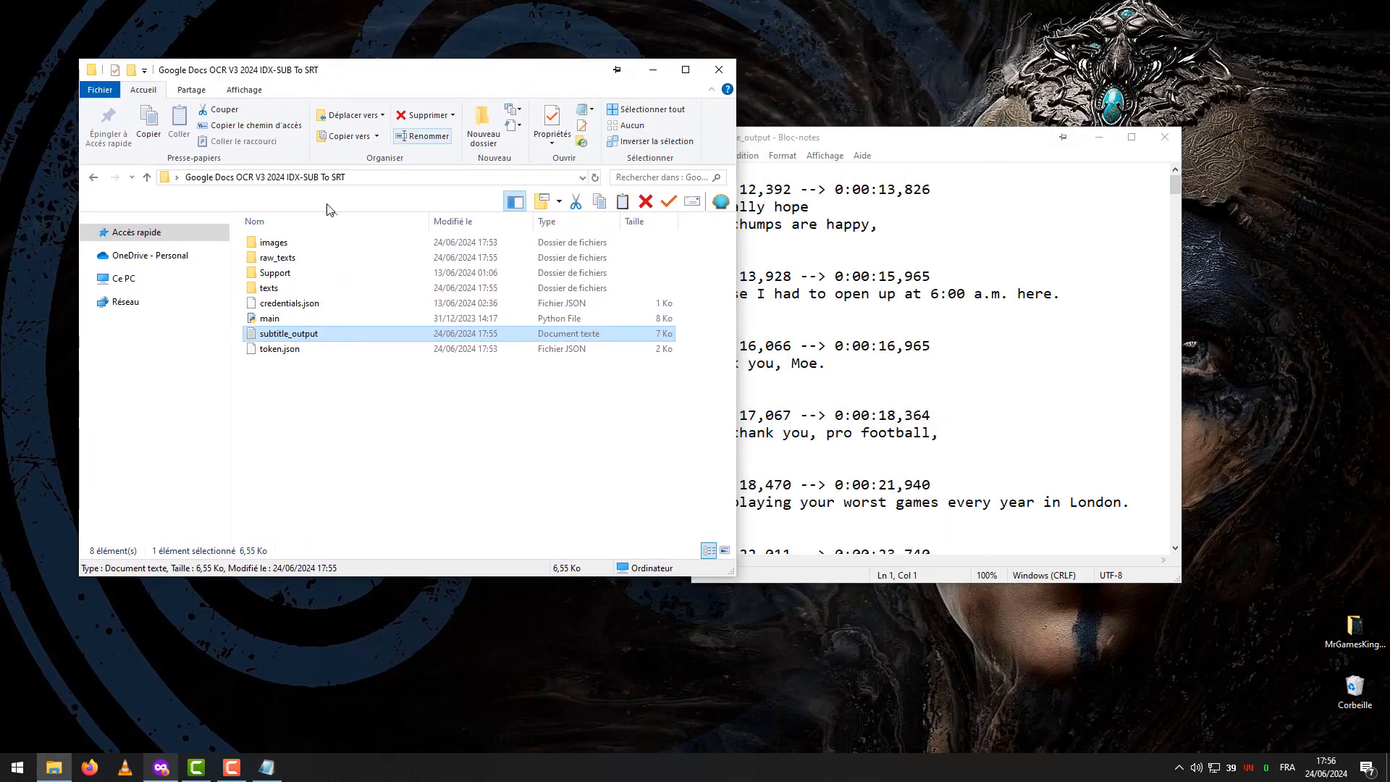
Step: Preview subtitle images as very large icons to verify recognized lines, then close subtitle_output
{"action": "double_click", "coordinate": [263, 242]}
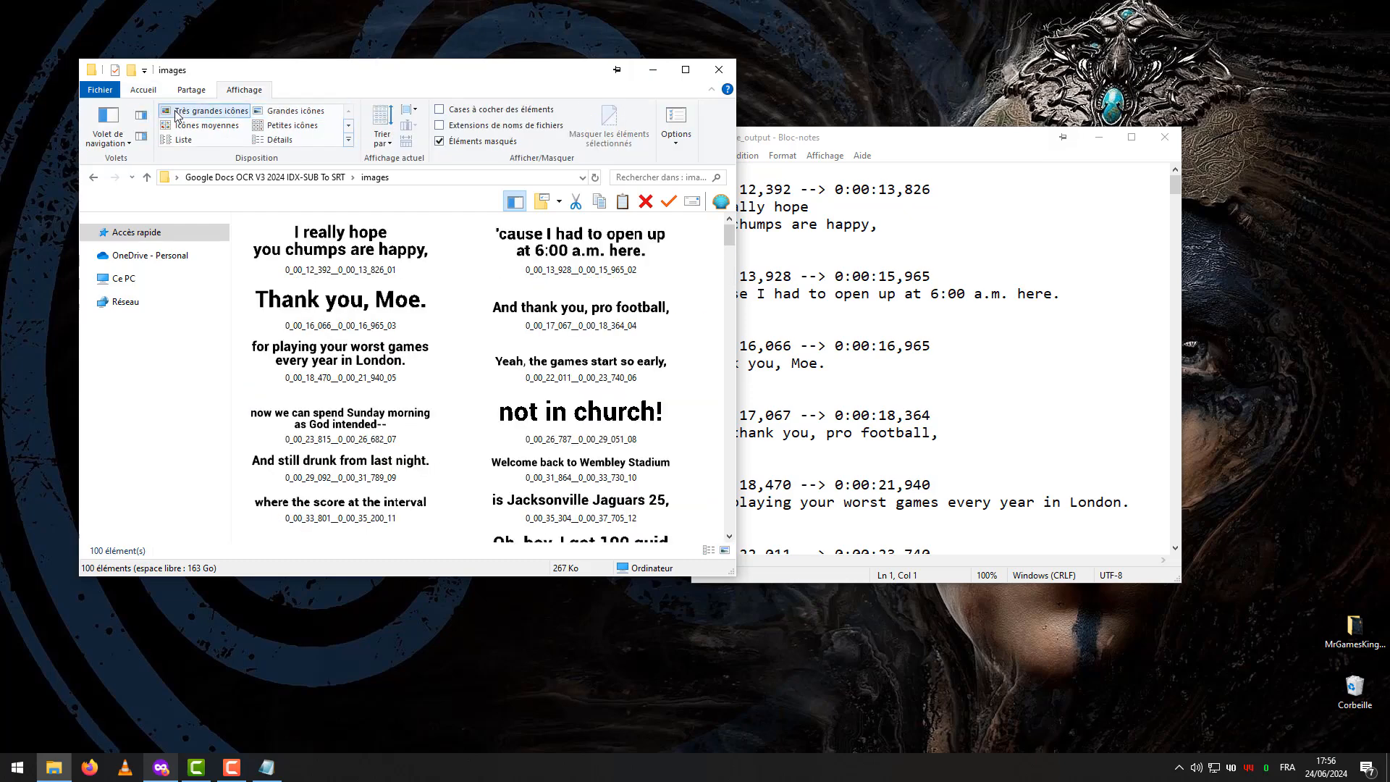
{"action": "left_click", "coordinate": [108, 123]}
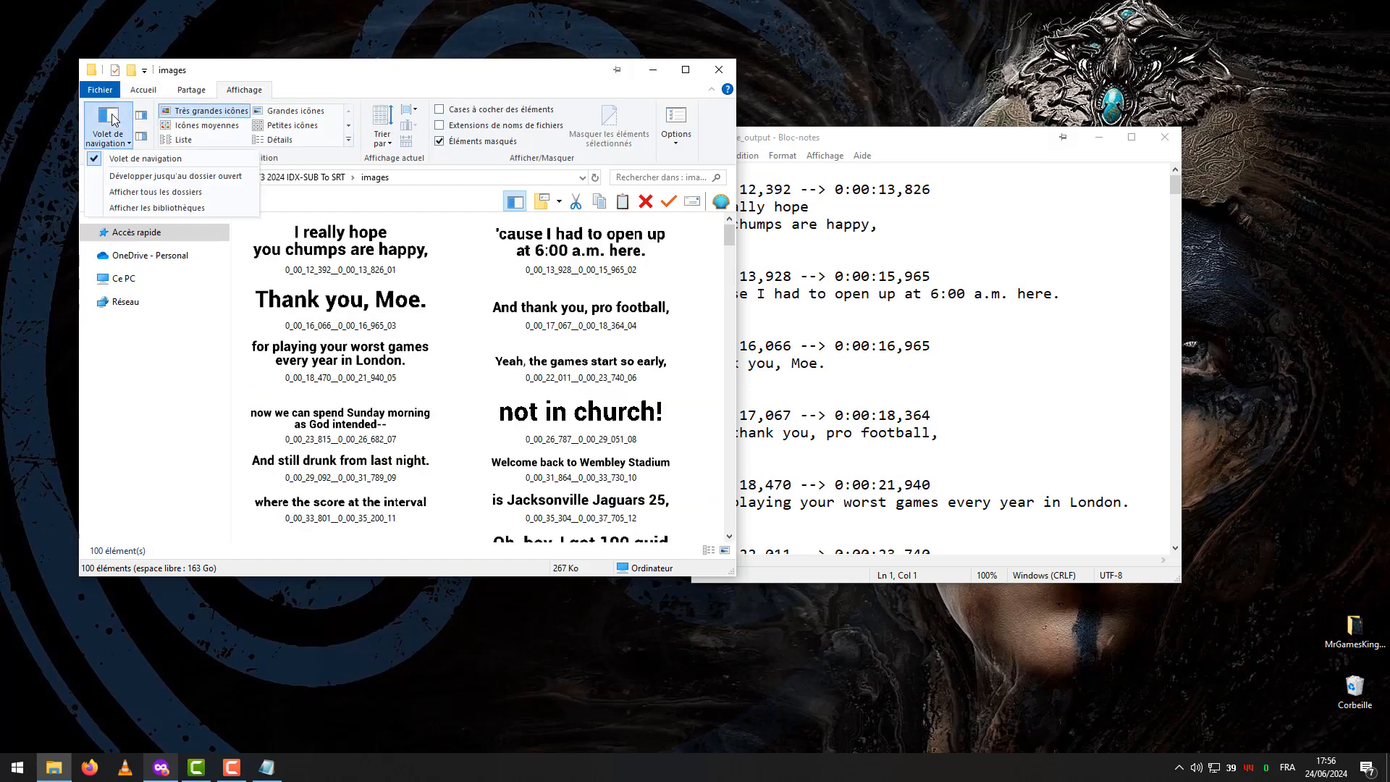
{"action": "left_click", "coordinate": [338, 246]}
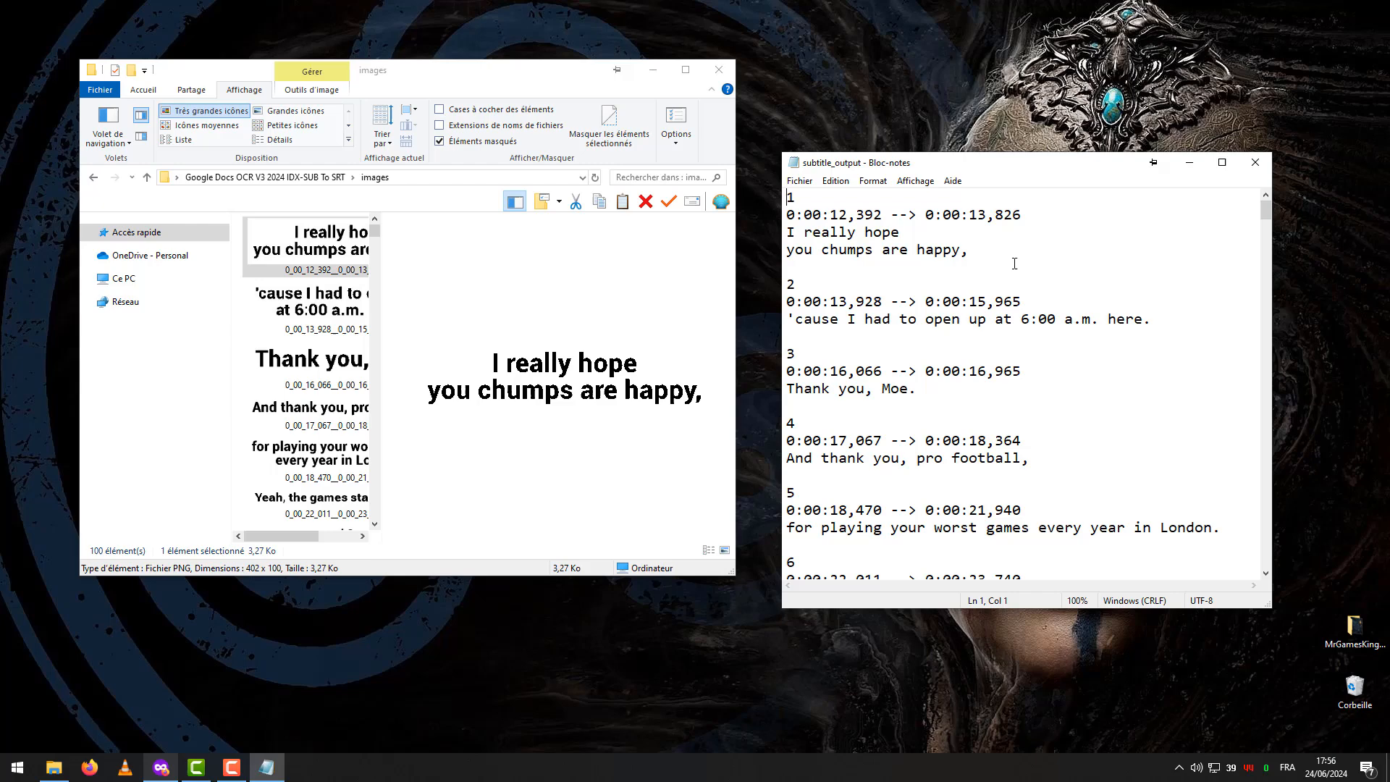
{"action": "left_click_drag", "start_coordinate": [787, 232], "coordinate": [965, 249]}
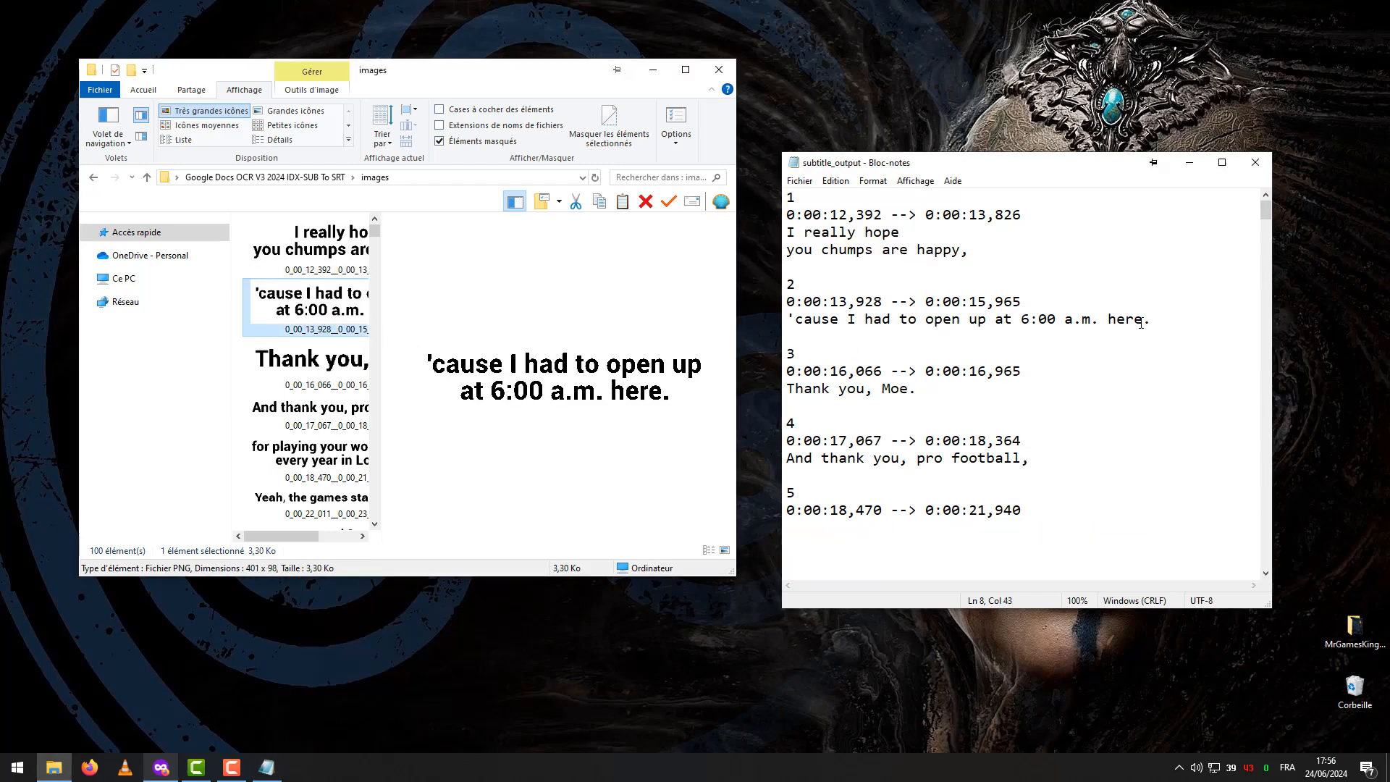
{"action": "left_click", "coordinate": [305, 359]}
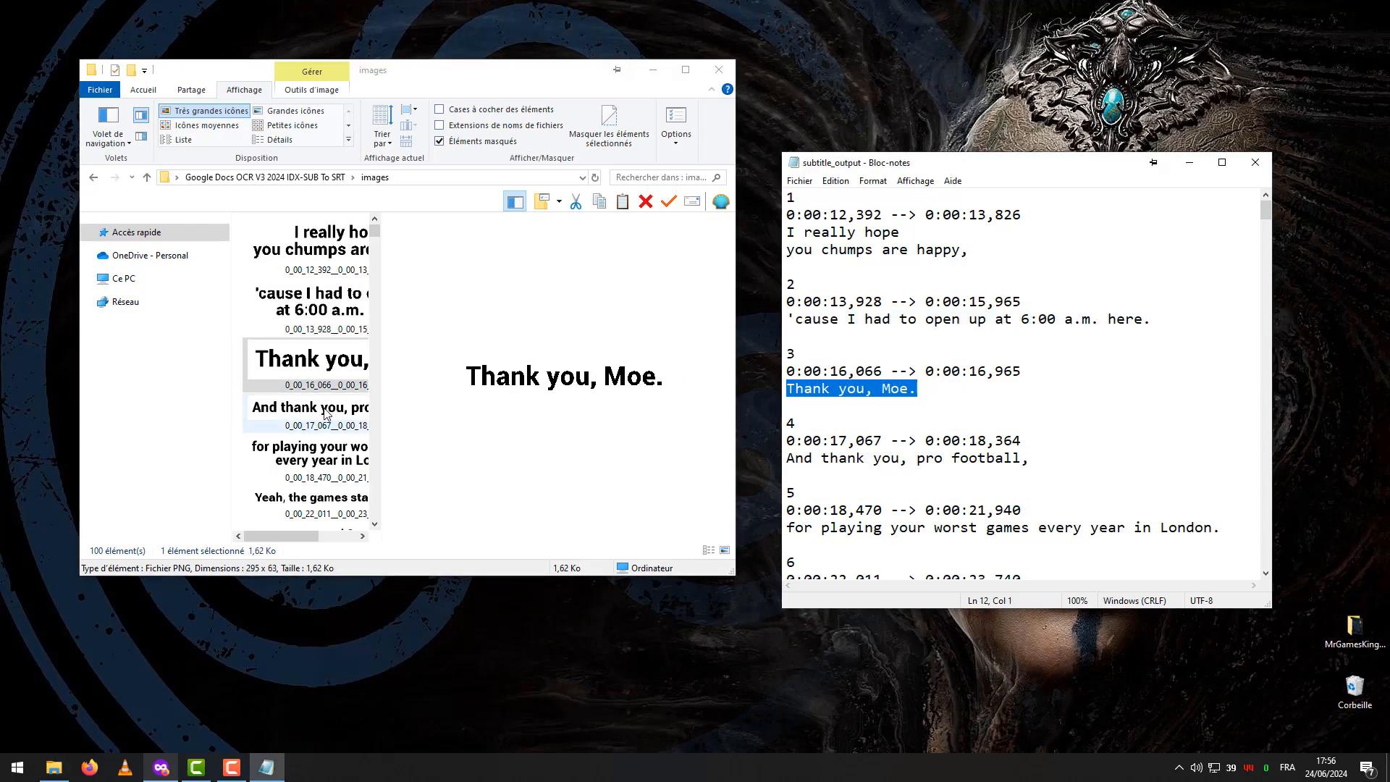
{"action": "left_click", "coordinate": [308, 409]}
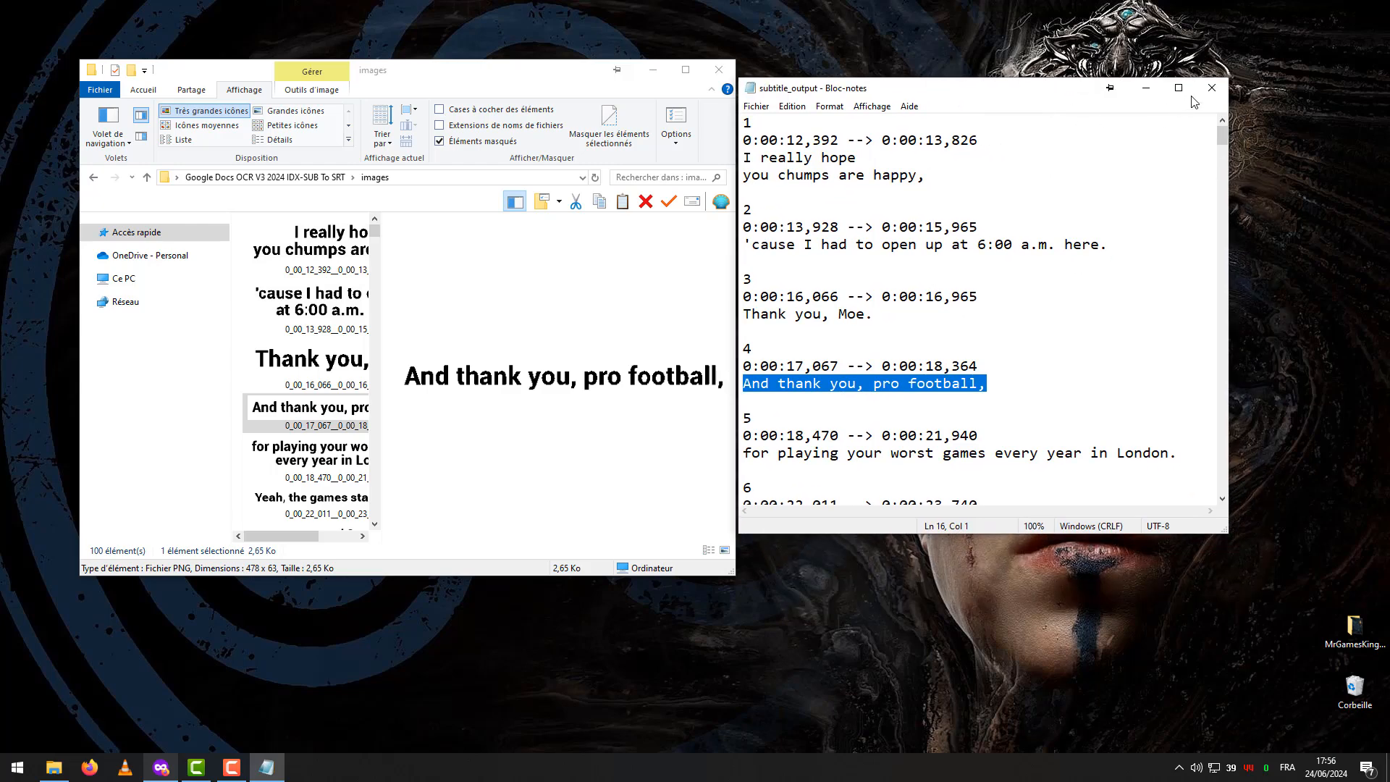
{"action": "left_click", "coordinate": [1212, 87]}
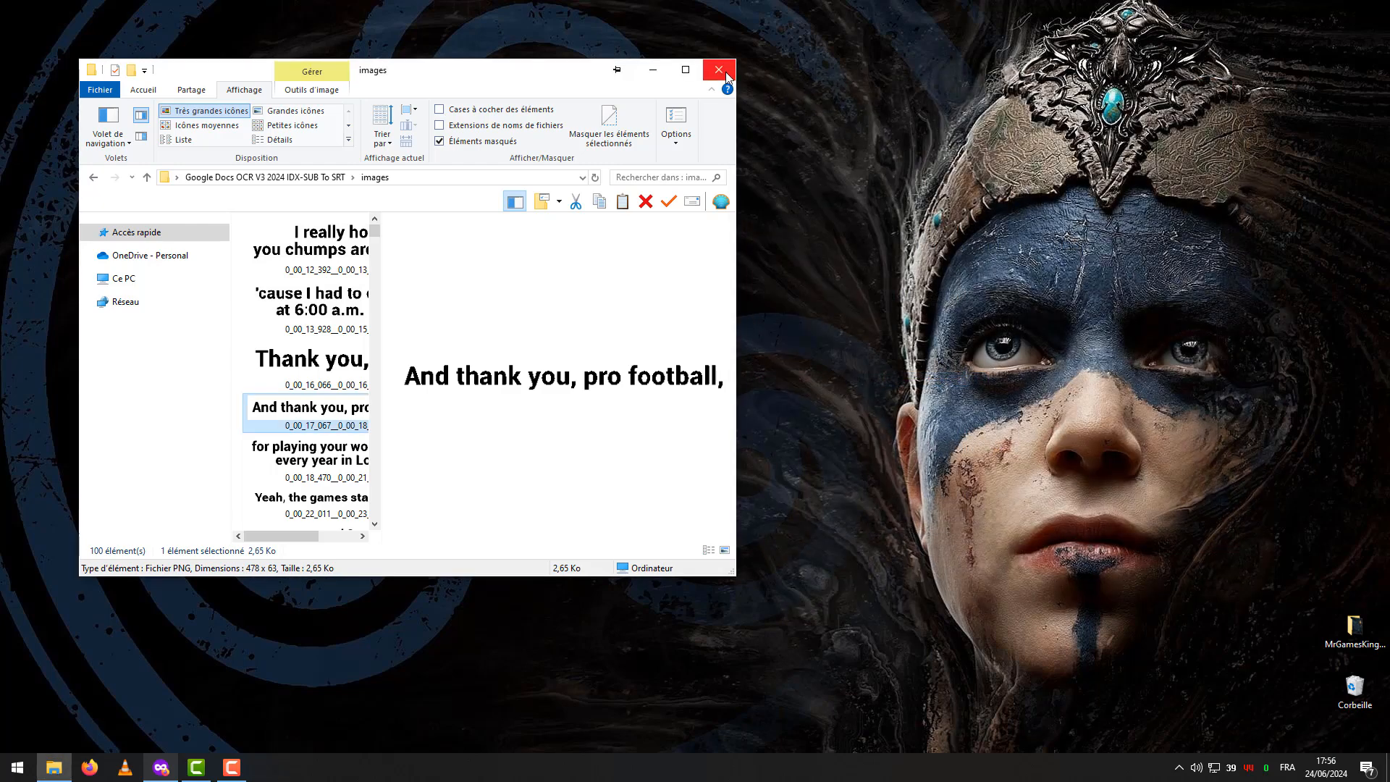